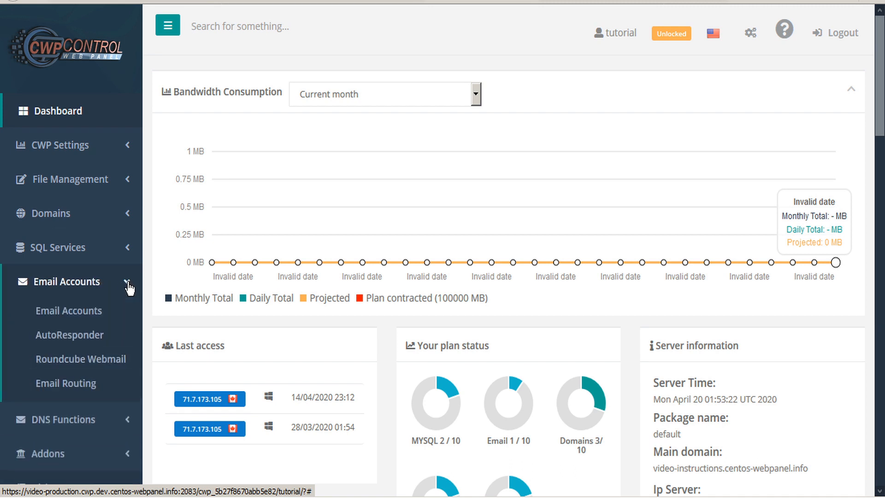
pyautogui.moveTo(69, 310)
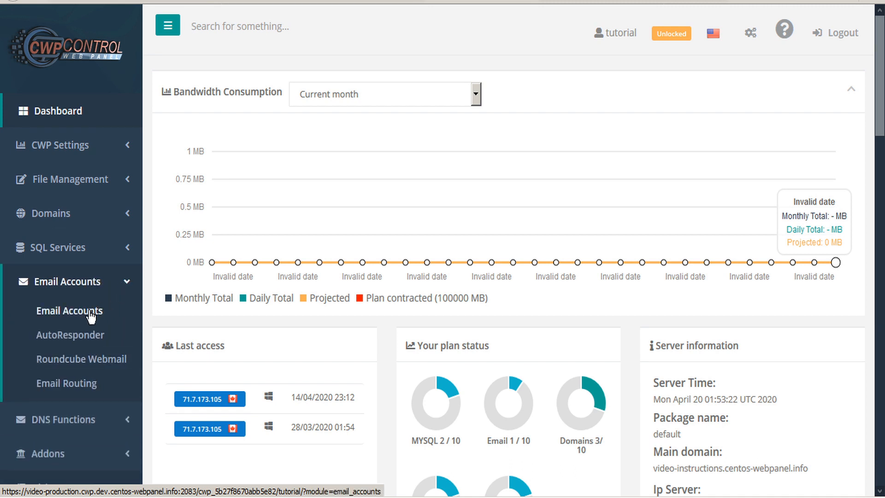
pyautogui.moveTo(362, 261)
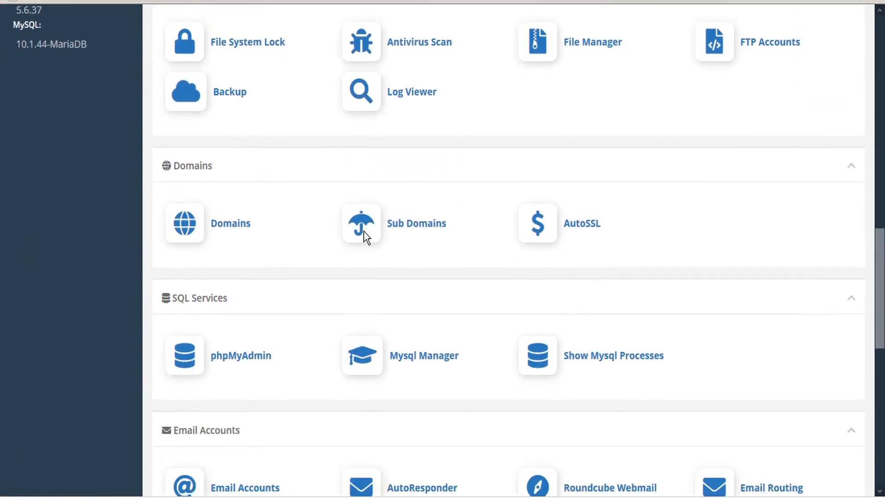
# - Go to the Email Accounts page listing the tutorial user's mailbox accounts
pyautogui.scroll(-3)
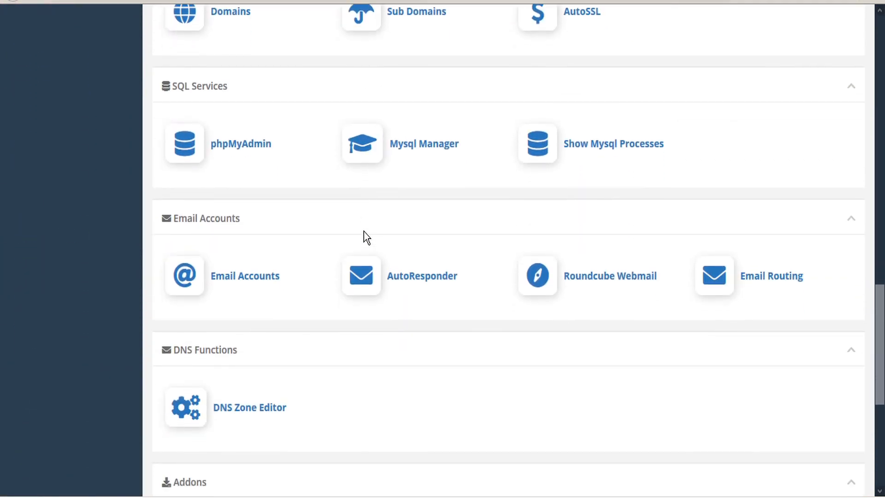
pyautogui.moveTo(225, 258)
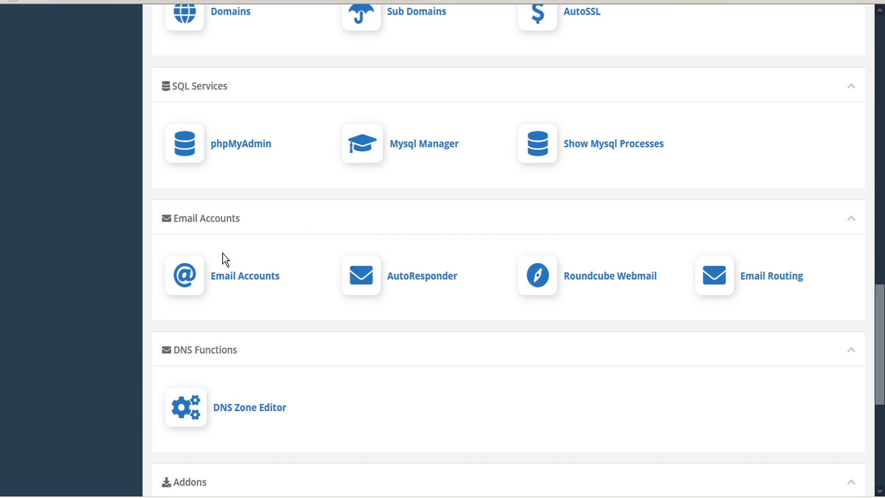
pyautogui.moveTo(244, 276)
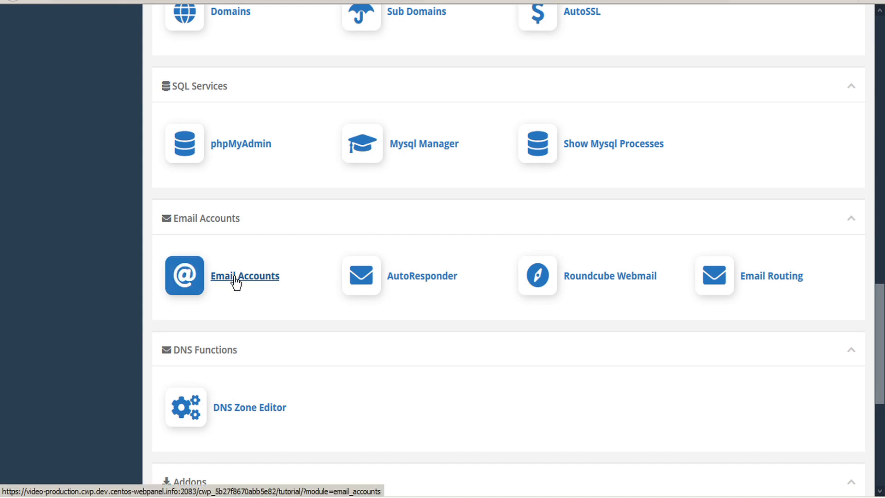
pyautogui.click(244, 276)
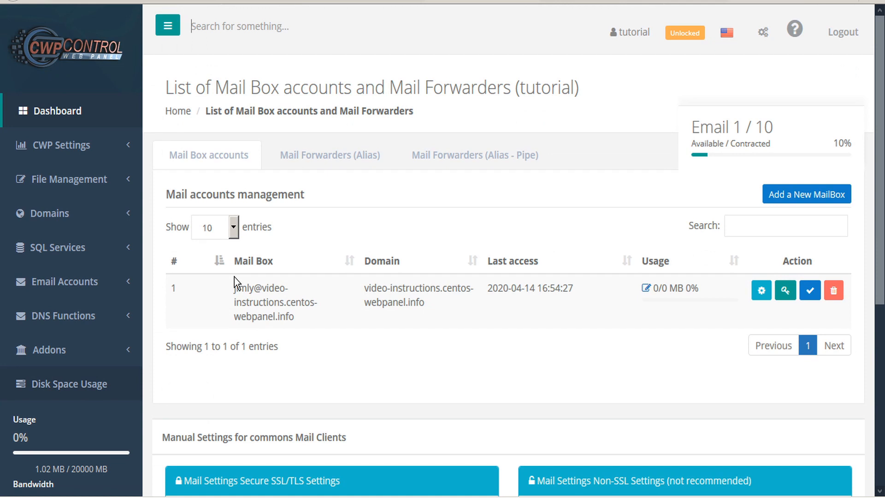
pyautogui.moveTo(258, 130)
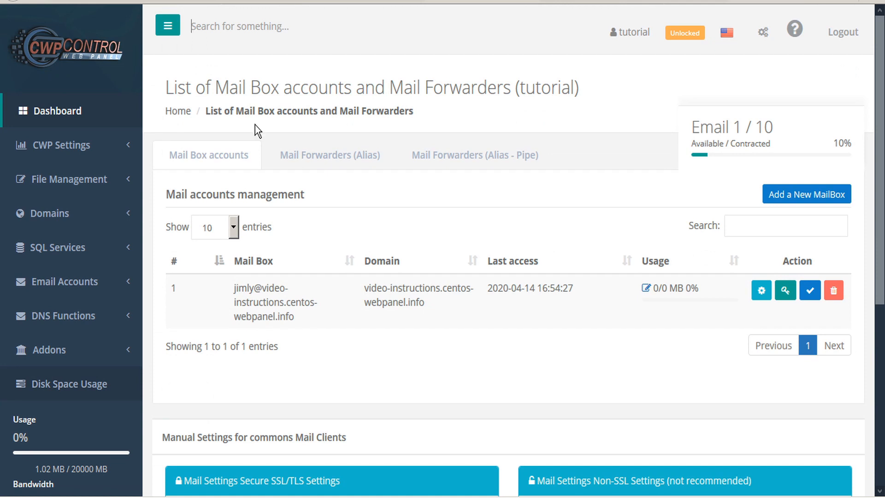
pyautogui.moveTo(709, 121)
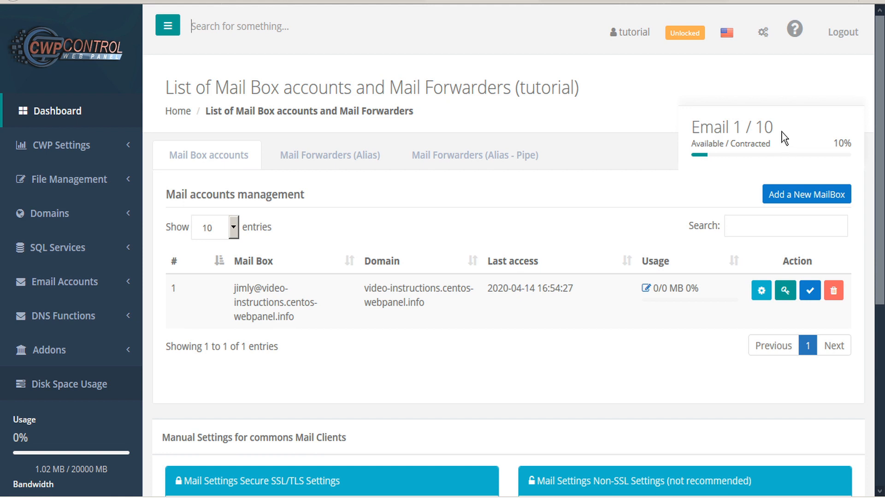
pyautogui.moveTo(751, 162)
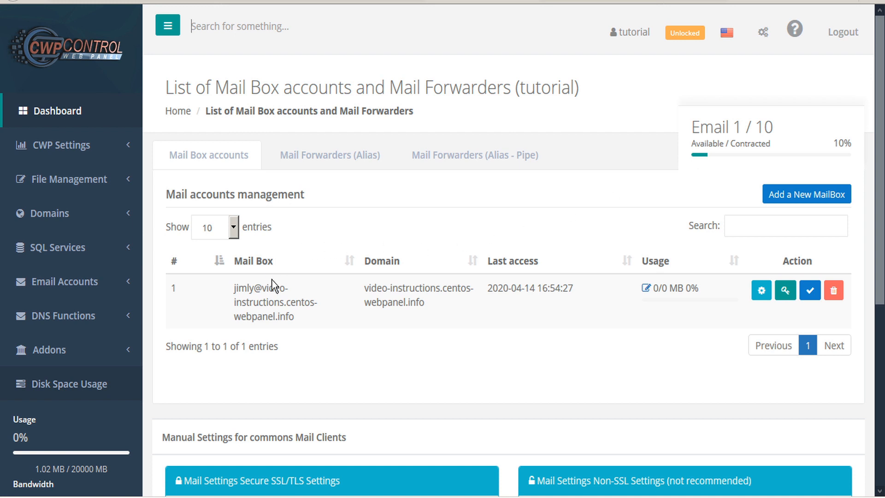
pyautogui.moveTo(273, 306)
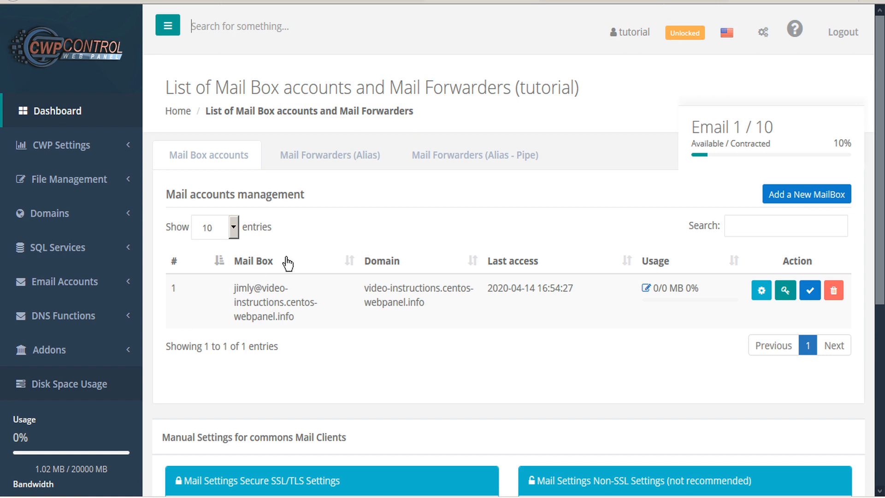
pyautogui.moveTo(470, 270)
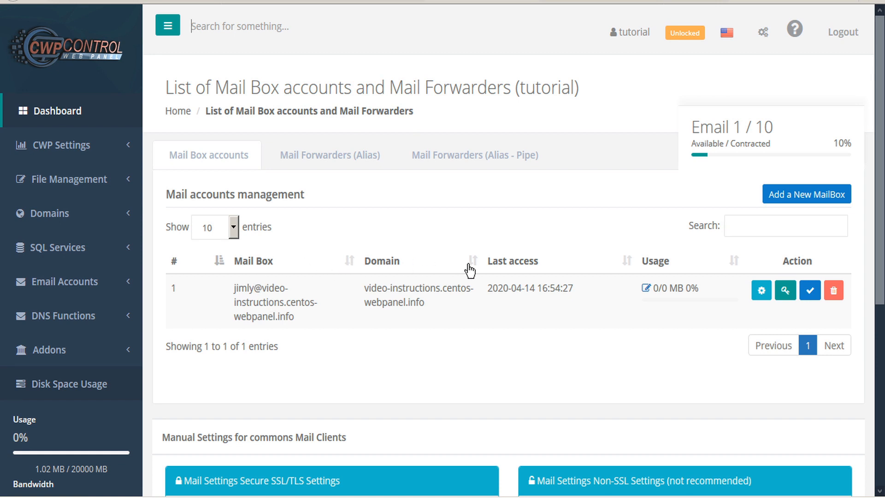
pyautogui.moveTo(701, 265)
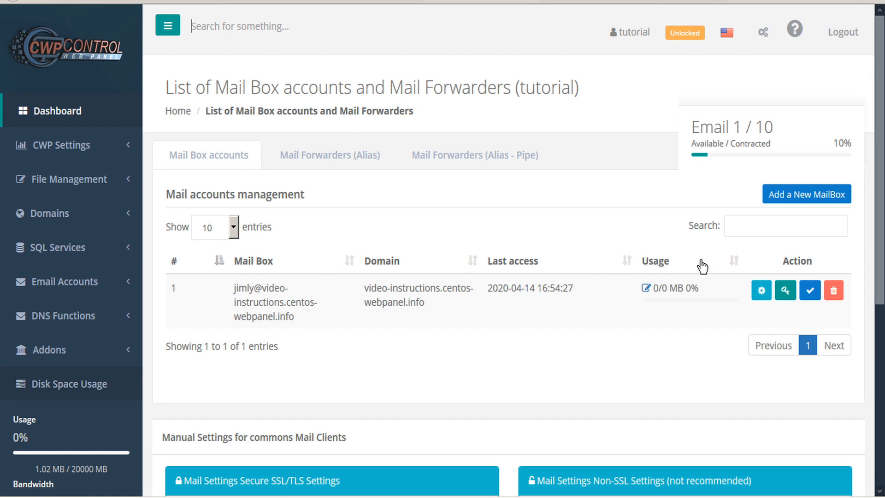
pyautogui.moveTo(737, 266)
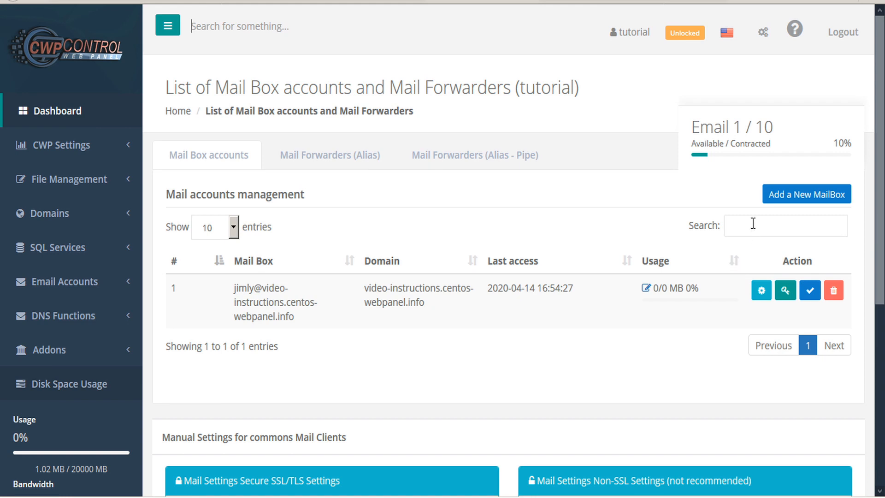
pyautogui.moveTo(562, 310)
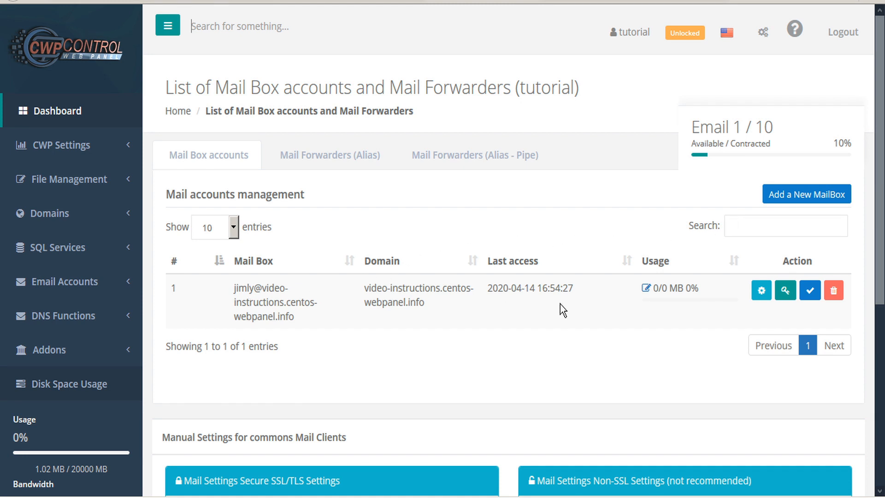
pyautogui.moveTo(759, 290)
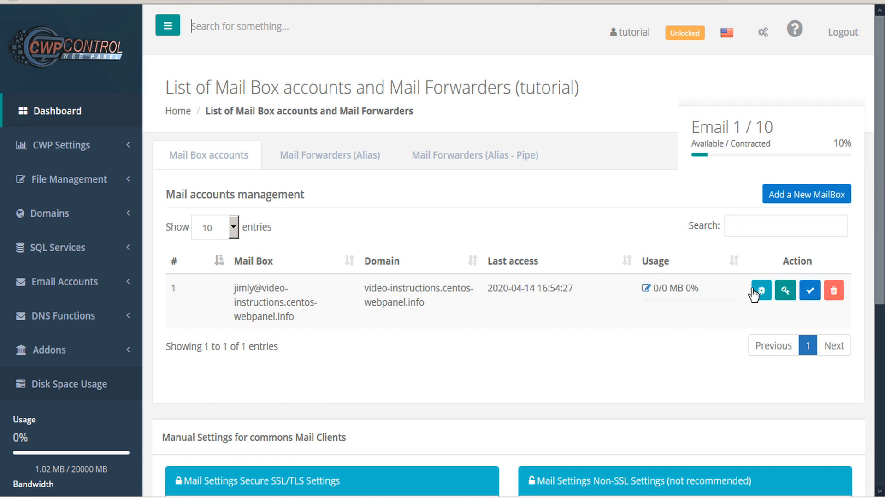
pyautogui.moveTo(759, 290)
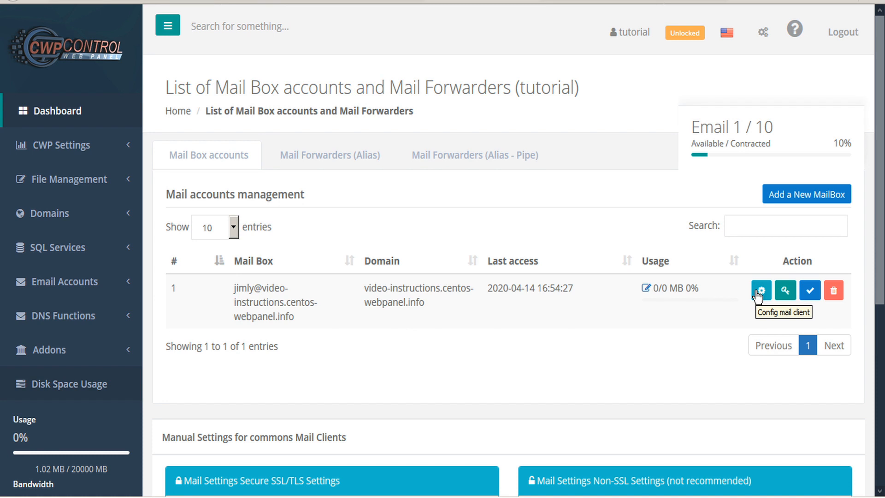
# - Show the mail client configuration options (IMAP/POP3) for the existing mailbox
pyautogui.click(760, 291)
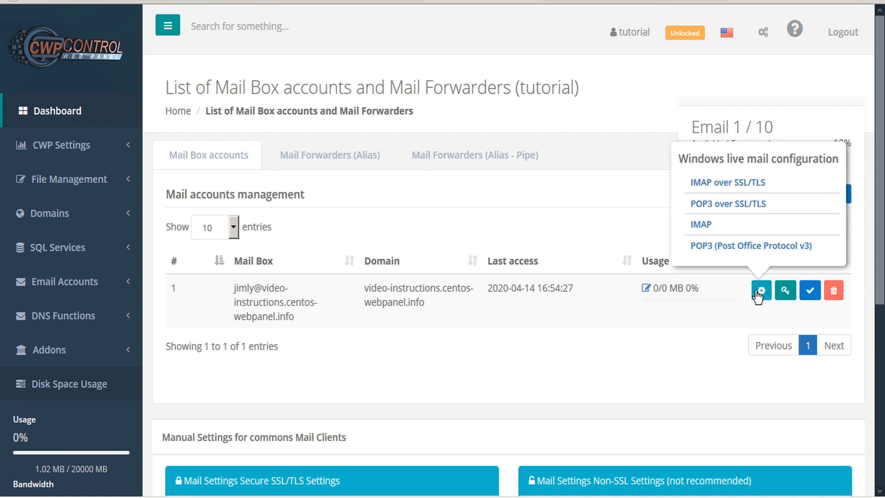
pyautogui.moveTo(761, 291)
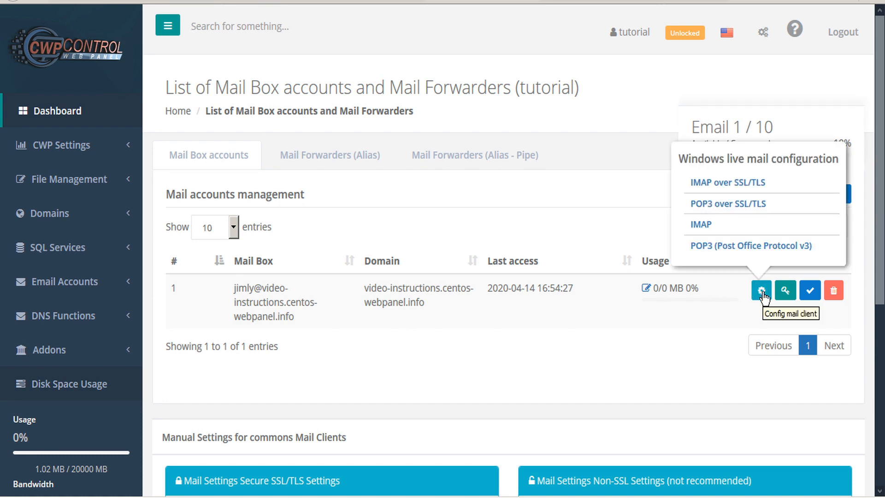
pyautogui.moveTo(727, 183)
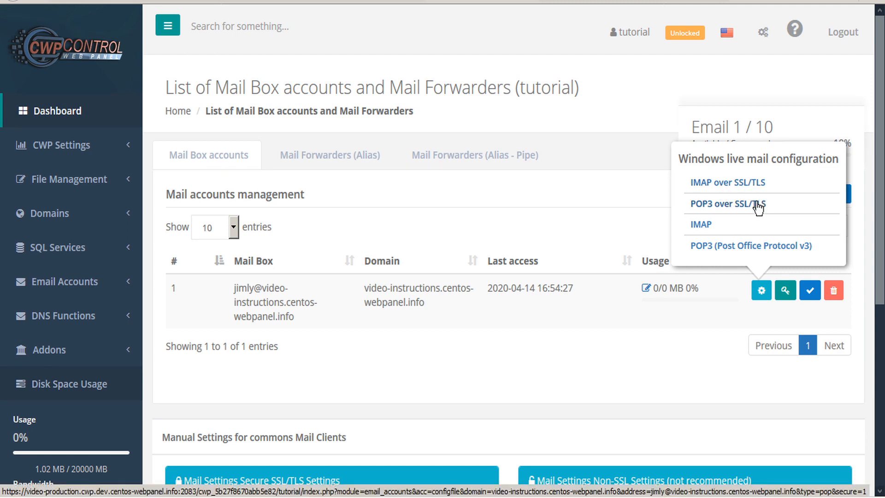
pyautogui.moveTo(768, 207)
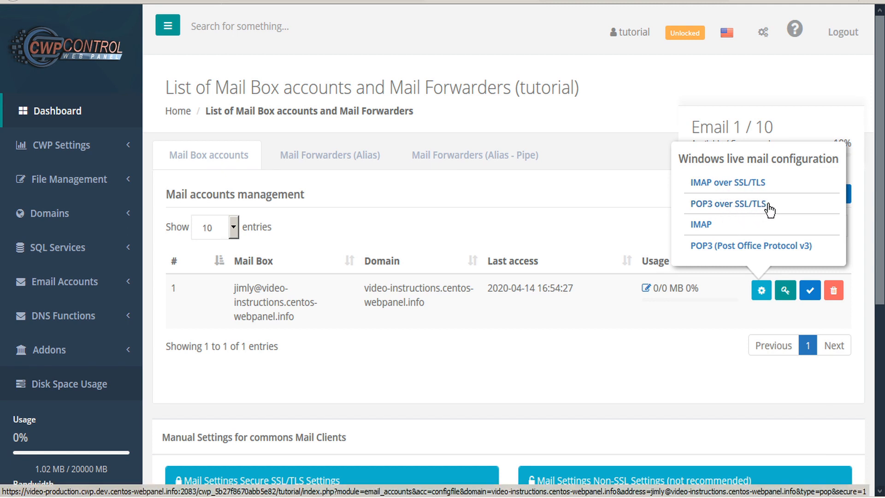
pyautogui.moveTo(725, 249)
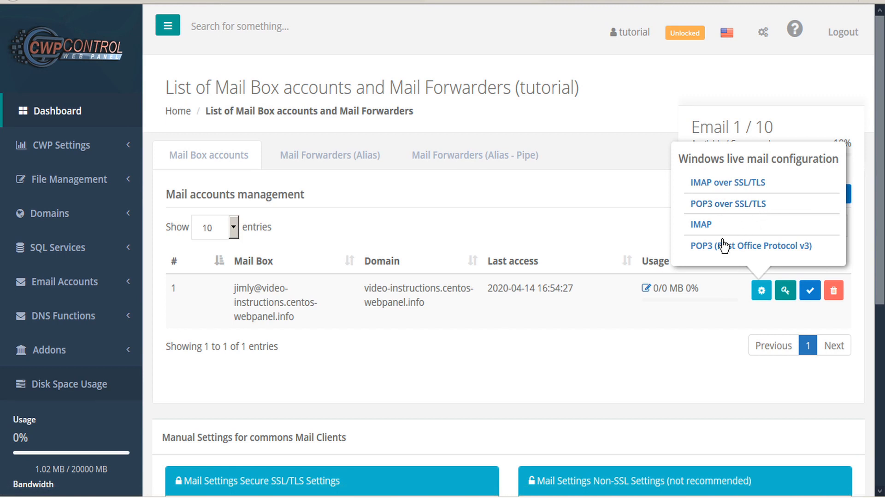
pyautogui.moveTo(711, 261)
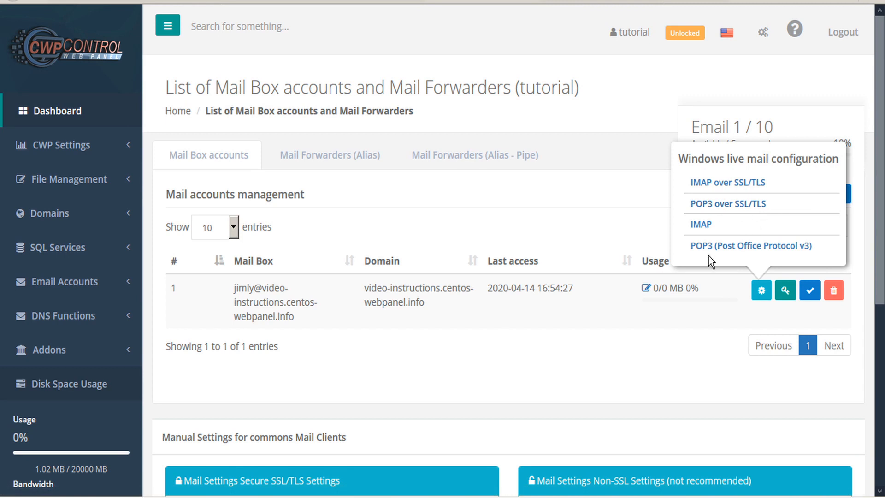
# - Fill the mailbox's Change of Password form with a generated letters-numbers-symbols password, unsaved
pyautogui.click(785, 290)
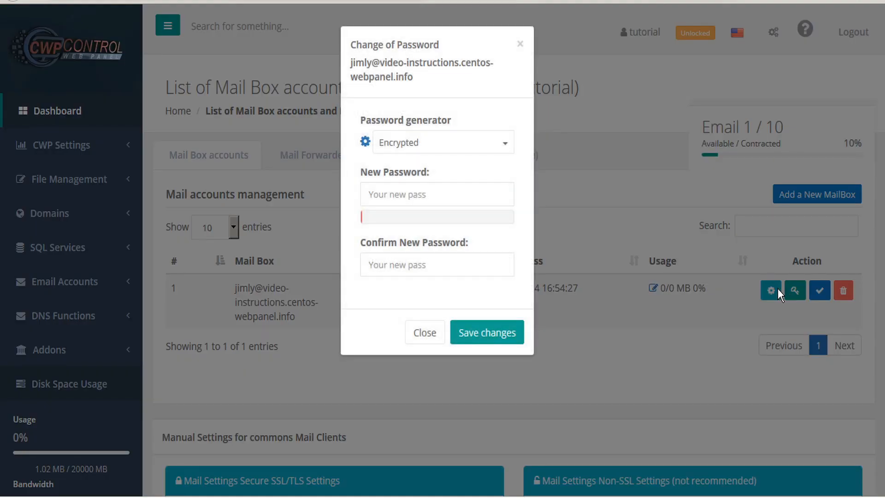
pyautogui.moveTo(513, 175)
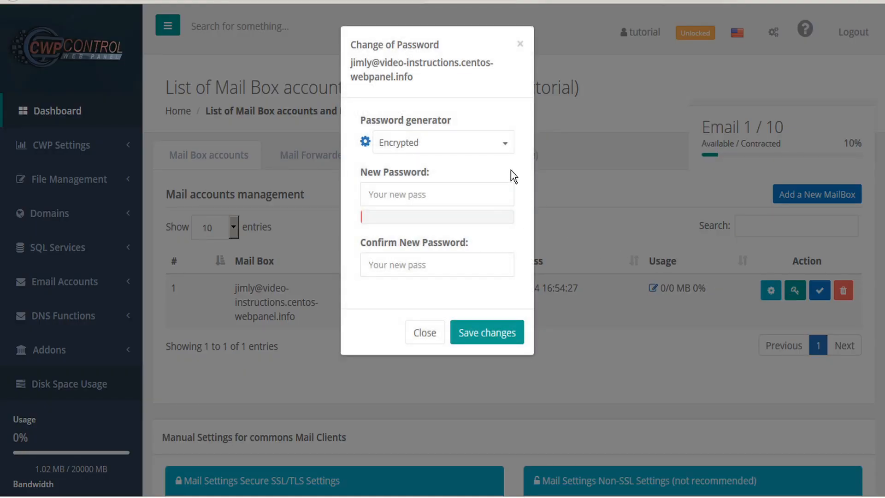
pyautogui.click(365, 142)
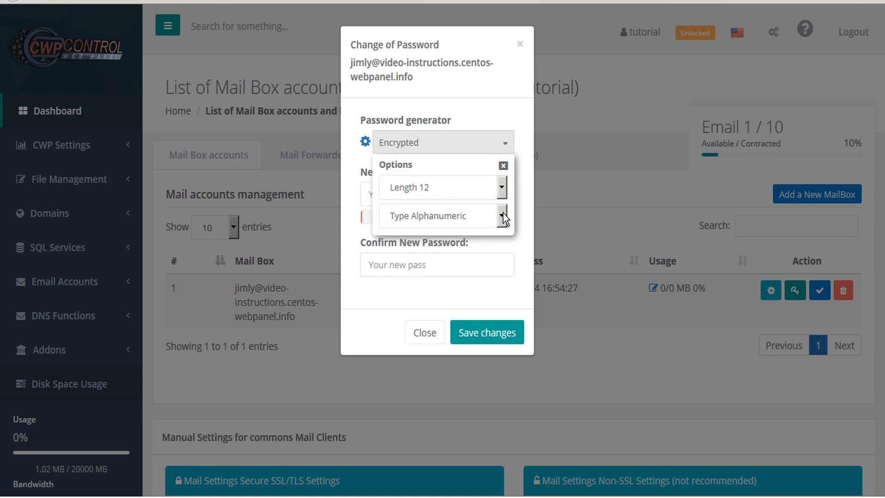
pyautogui.click(498, 216)
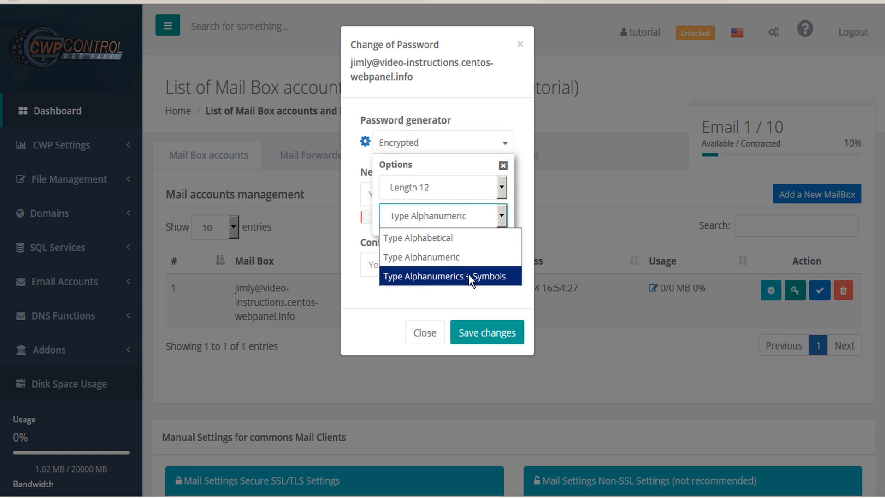
pyautogui.click(442, 276)
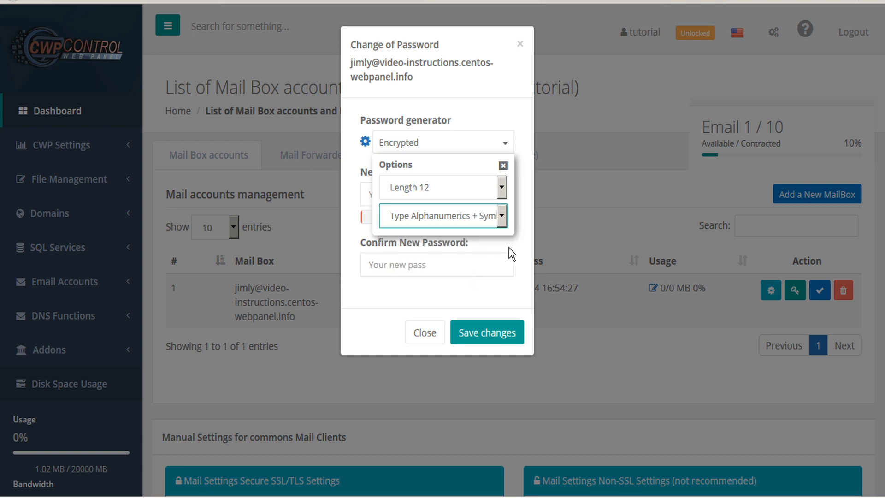
pyautogui.click(501, 165)
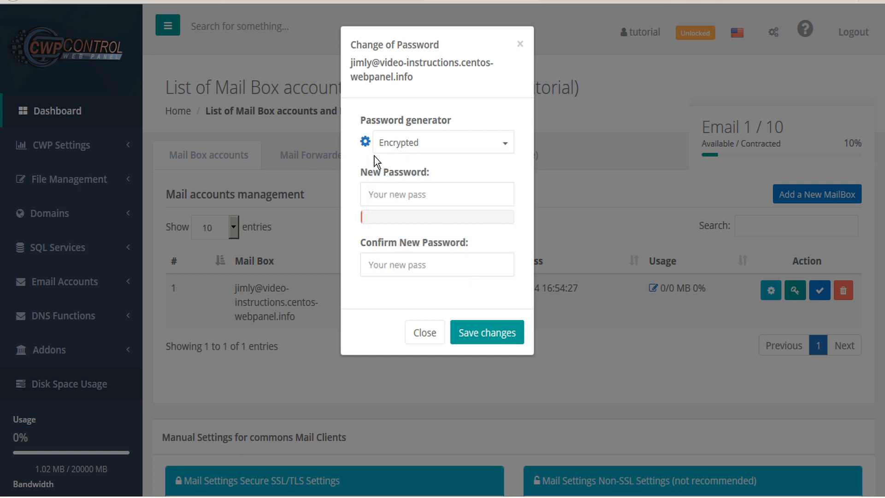
pyautogui.moveTo(365, 142)
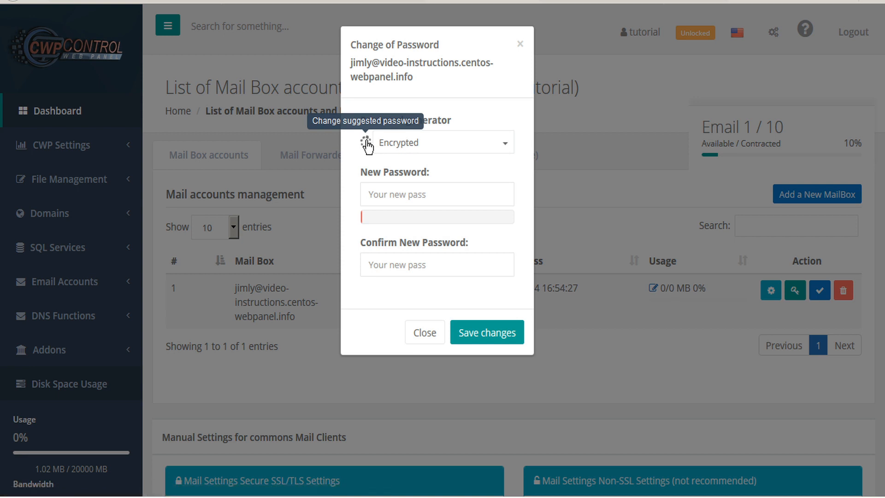
pyautogui.click(366, 142)
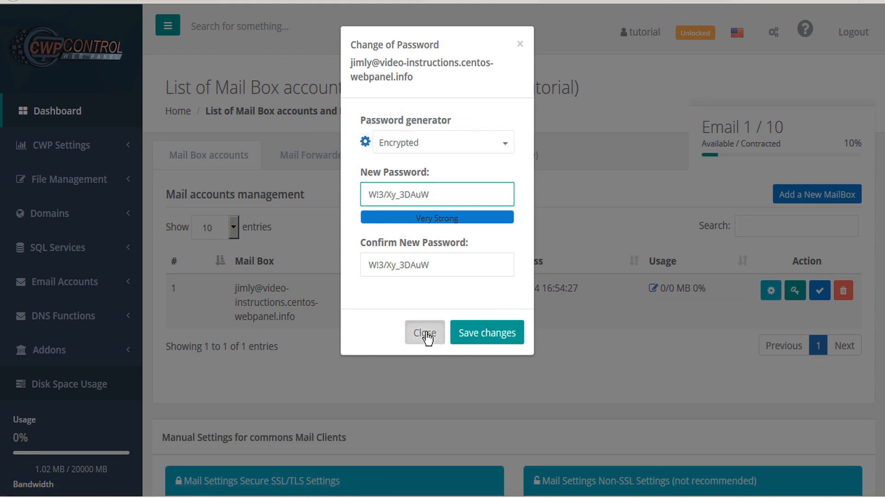
# - Close the password dialog without saving and deactivate the existing mailbox
pyautogui.click(424, 332)
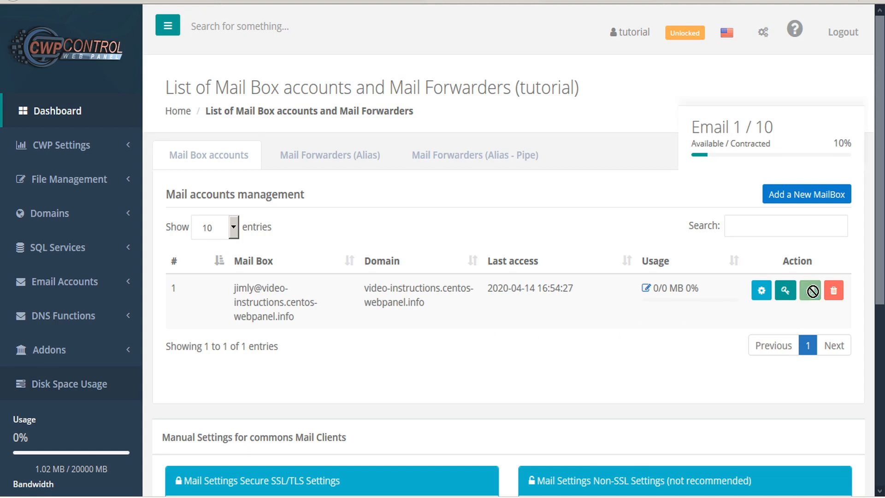
pyautogui.click(809, 291)
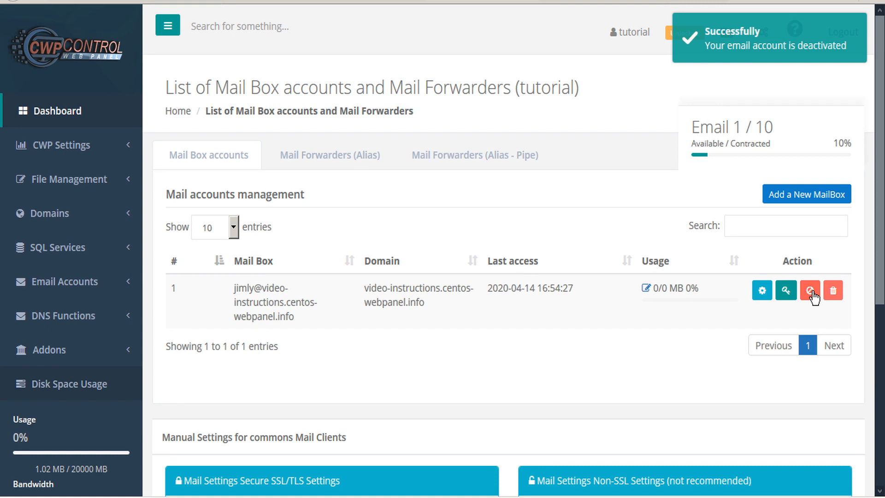
pyautogui.click(809, 290)
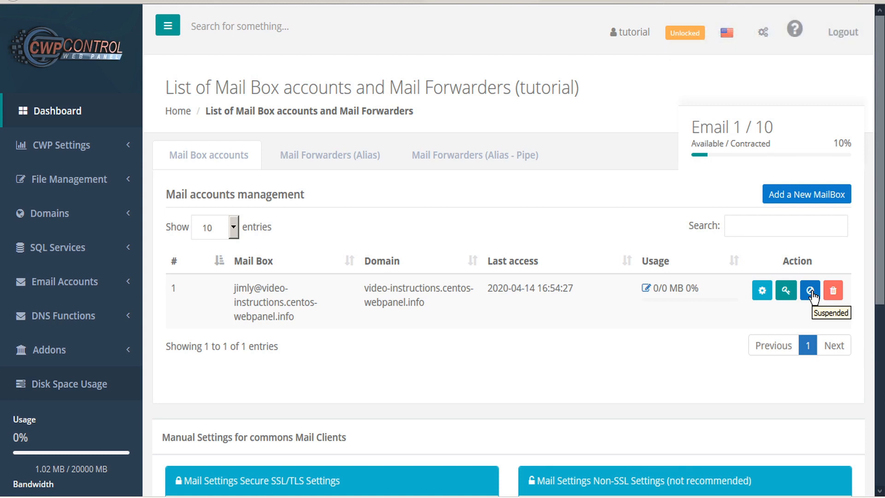
pyautogui.click(832, 291)
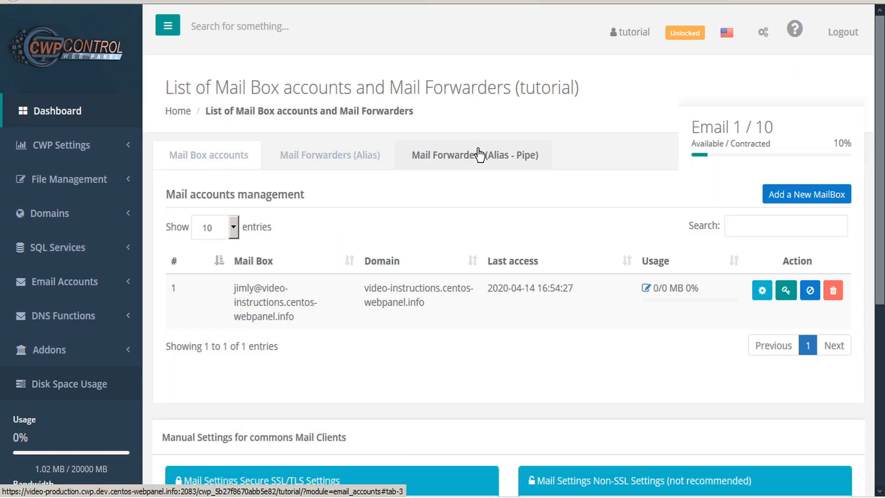
pyautogui.moveTo(806, 195)
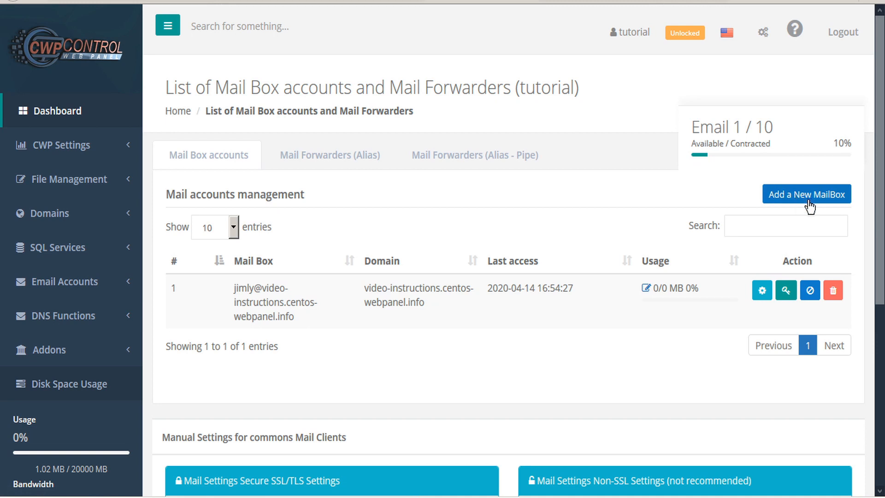
pyautogui.moveTo(797, 202)
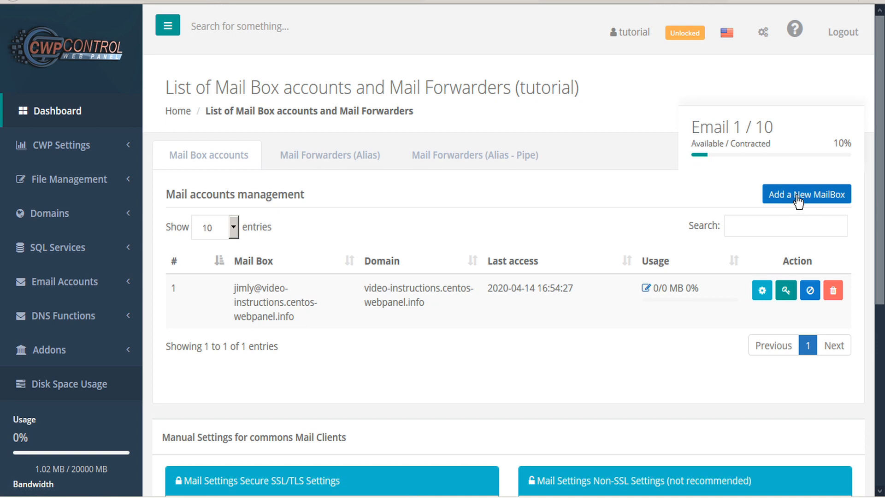
# - Start a new mailbox named tutorials on video-instructions.centos-webpanel.info
pyautogui.click(806, 195)
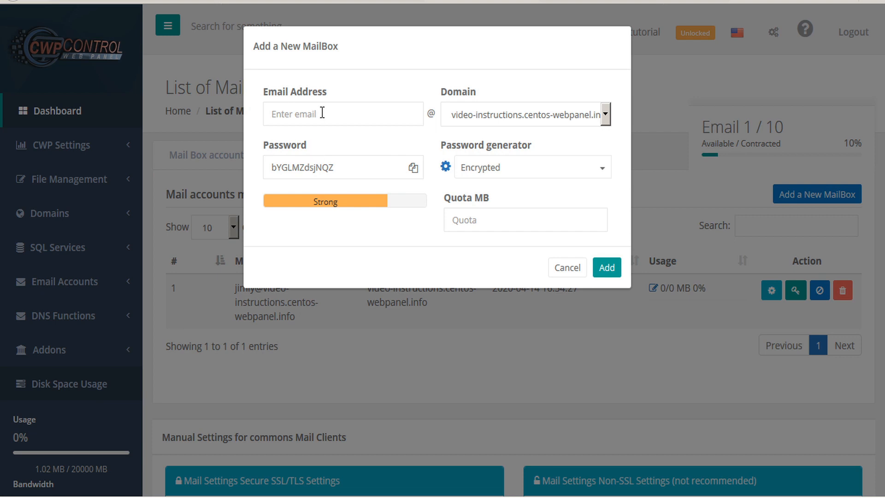
pyautogui.write('tutor')
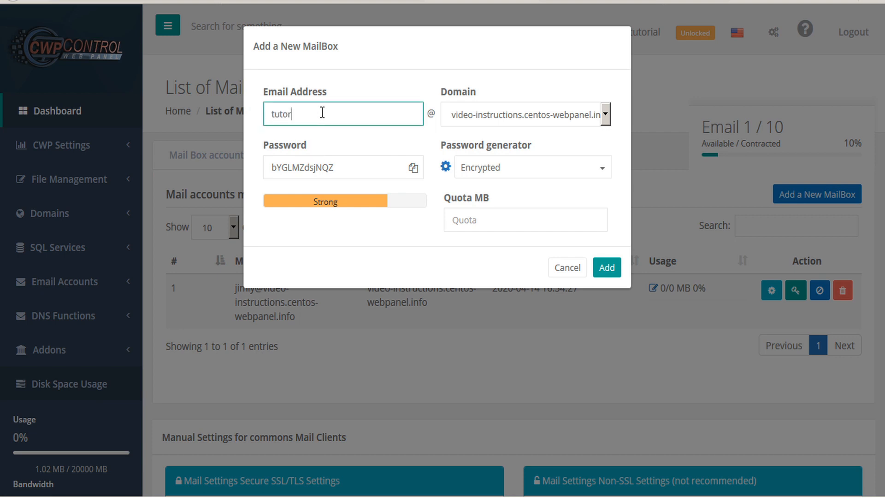
pyautogui.write('ials')
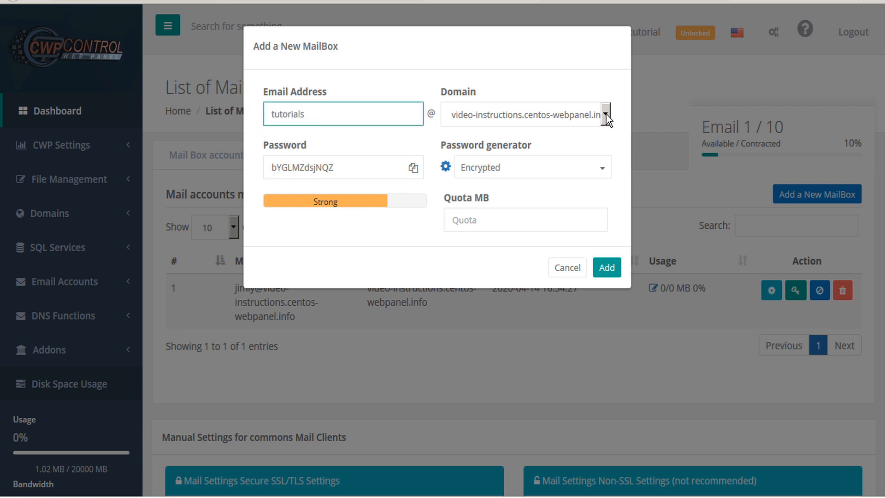
pyautogui.click(606, 114)
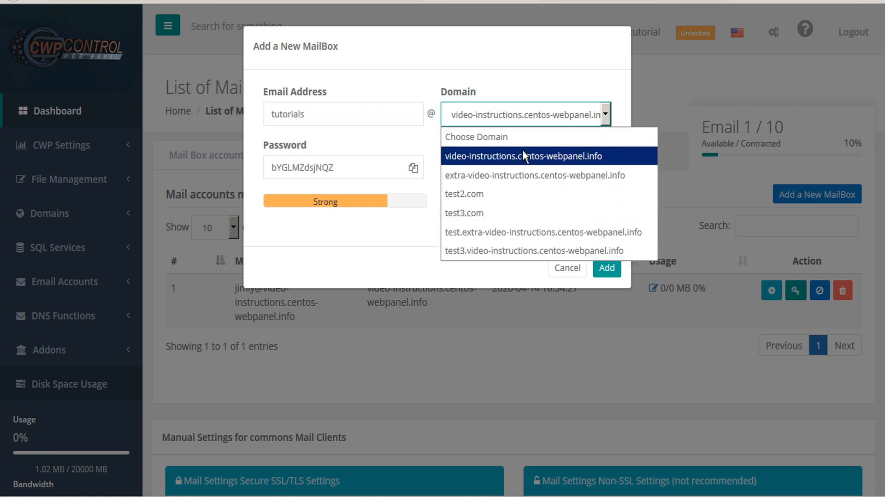
pyautogui.click(522, 156)
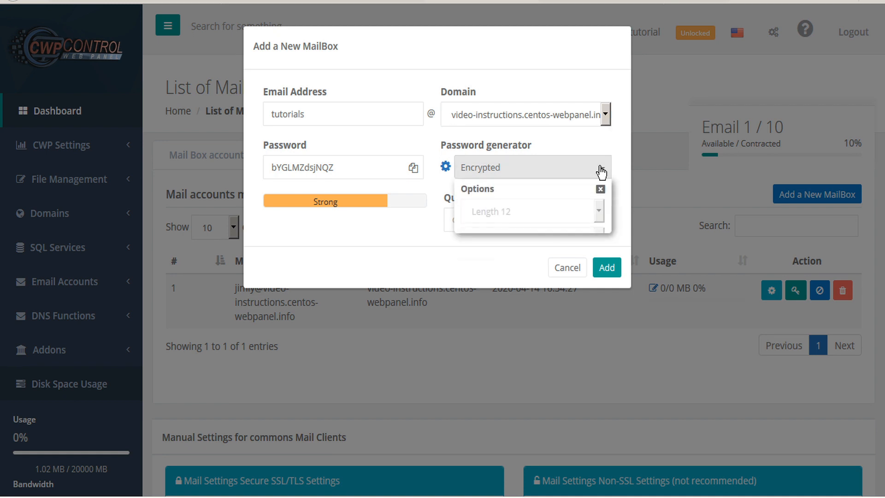
# - Generate an Alphanumerics + Symbols very strong password and add the tutorials mailbox
pyautogui.click(597, 240)
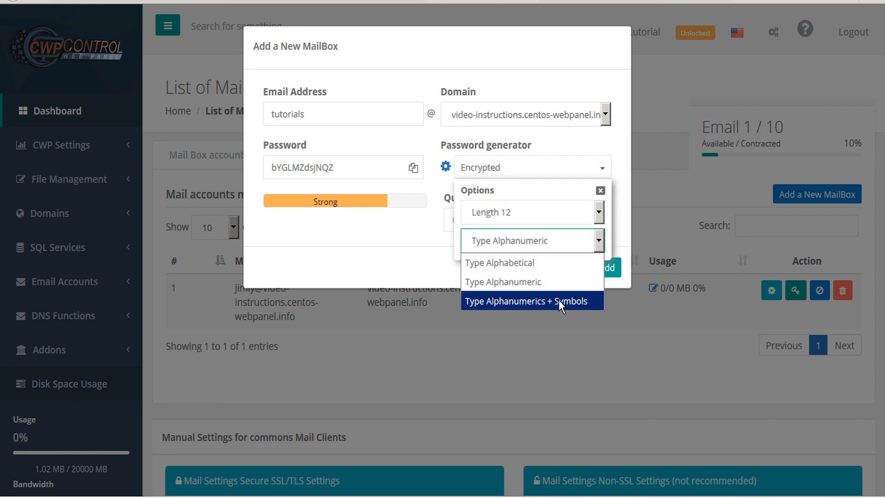
pyautogui.click(524, 301)
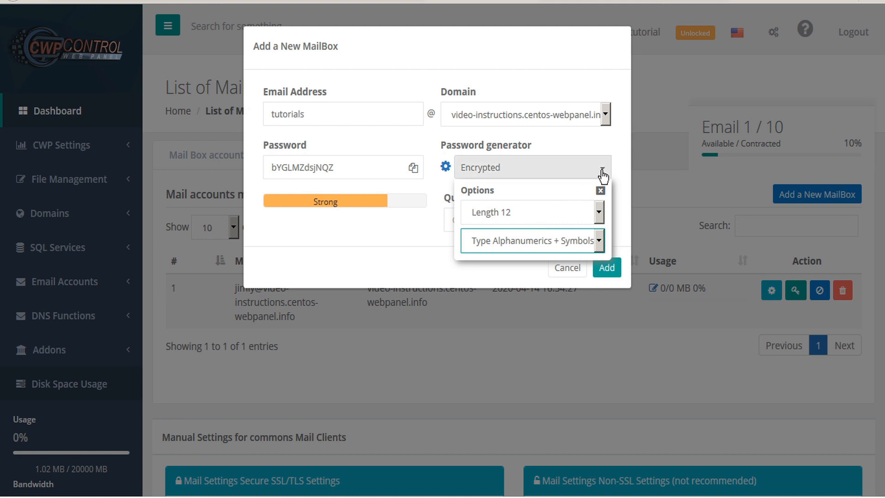
pyautogui.click(600, 190)
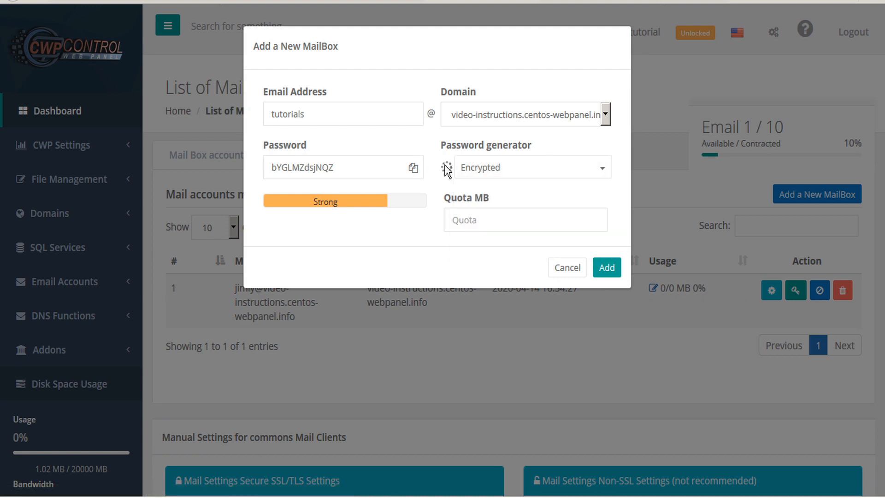
pyautogui.click(446, 168)
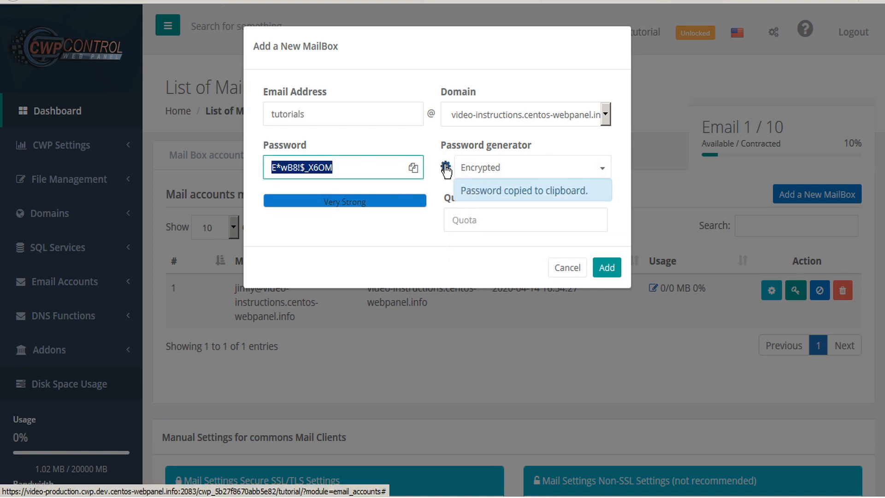
pyautogui.moveTo(565, 187)
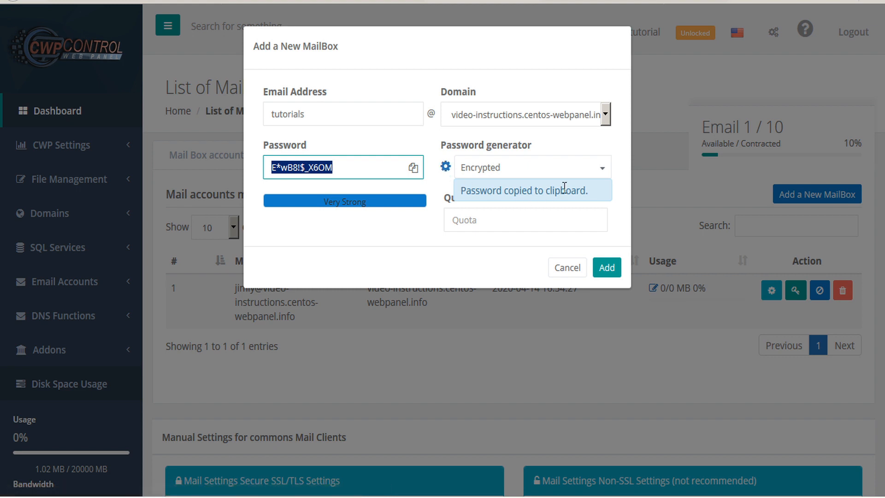
pyautogui.click(524, 220)
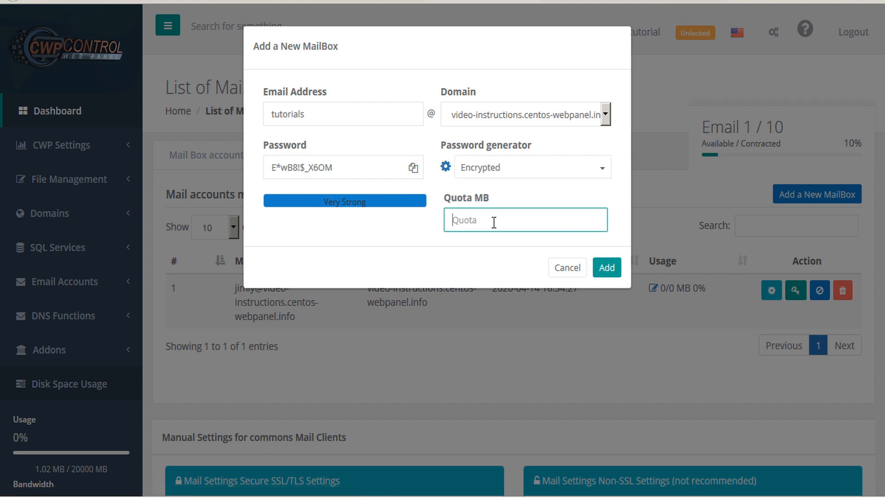
pyautogui.click(606, 268)
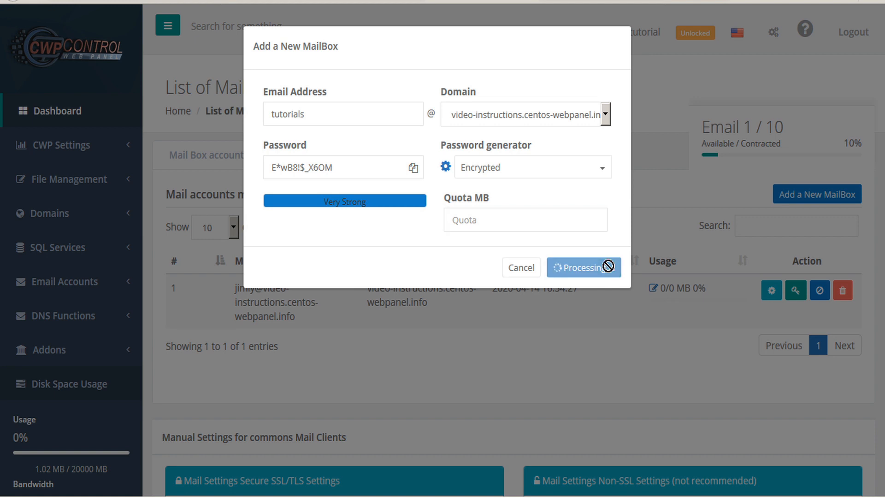
pyautogui.click(583, 268)
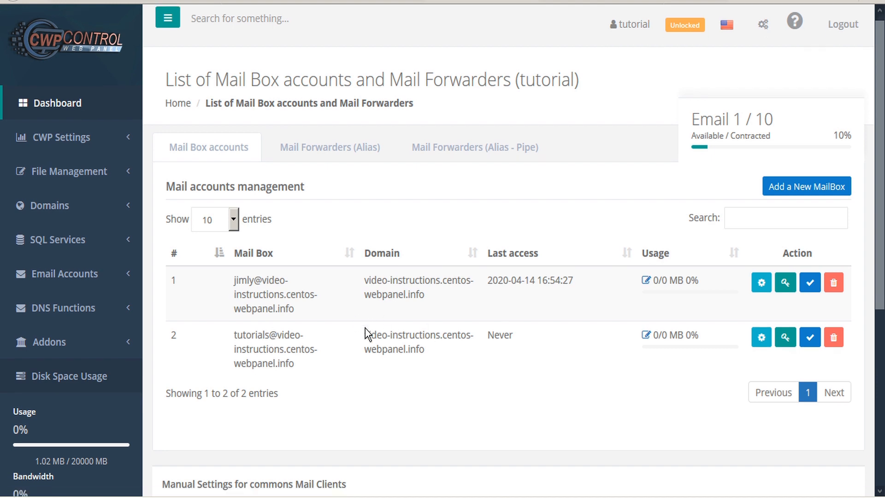
pyautogui.scroll(-3)
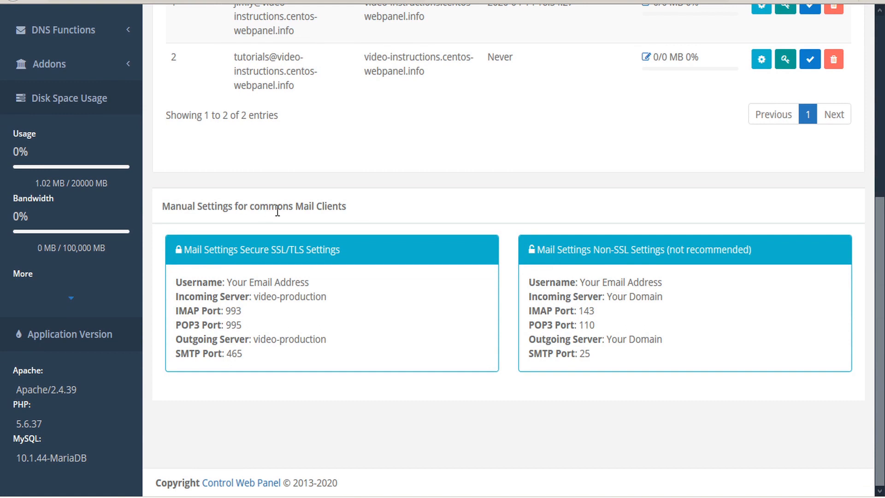
pyautogui.moveTo(348, 214)
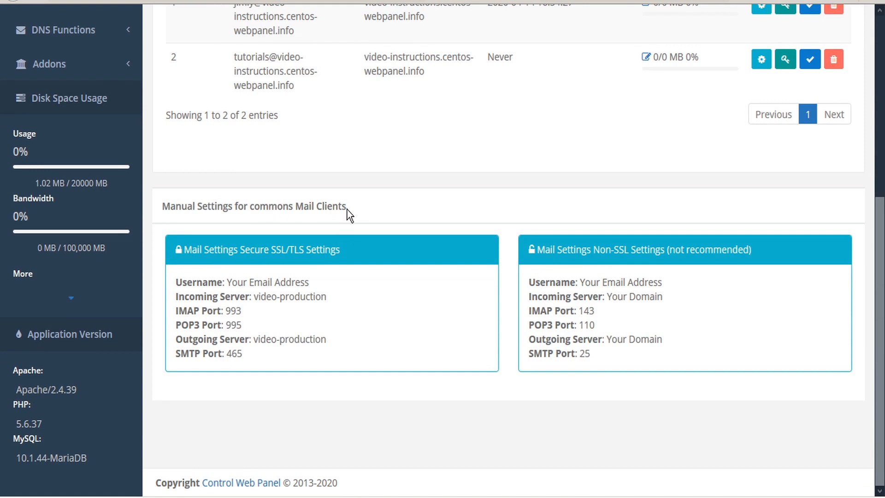
pyautogui.moveTo(285, 266)
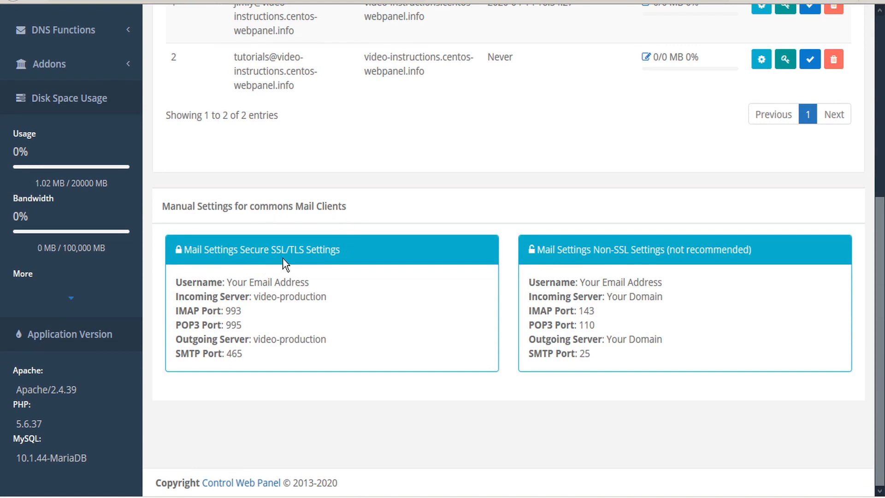
pyautogui.moveTo(329, 366)
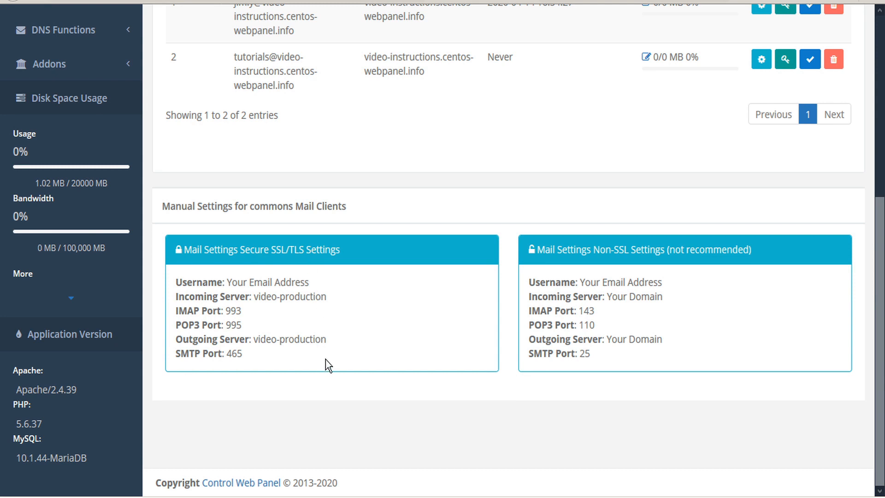
pyautogui.moveTo(627, 288)
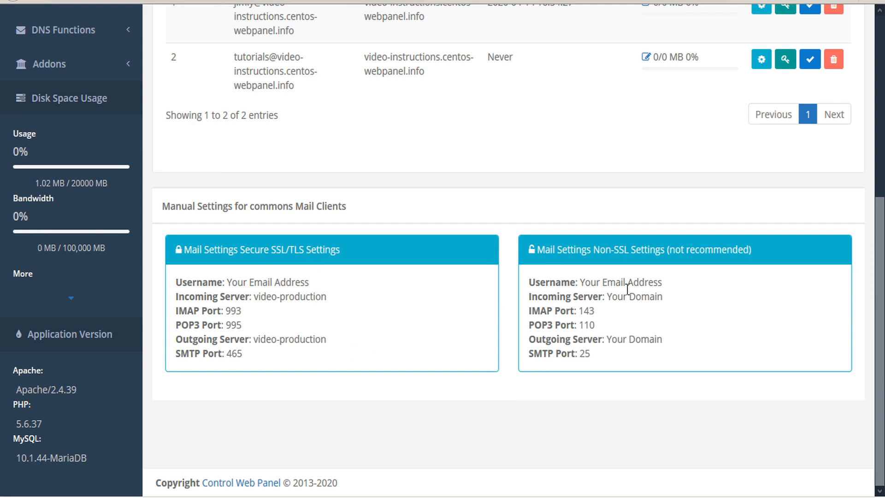
pyautogui.moveTo(609, 253)
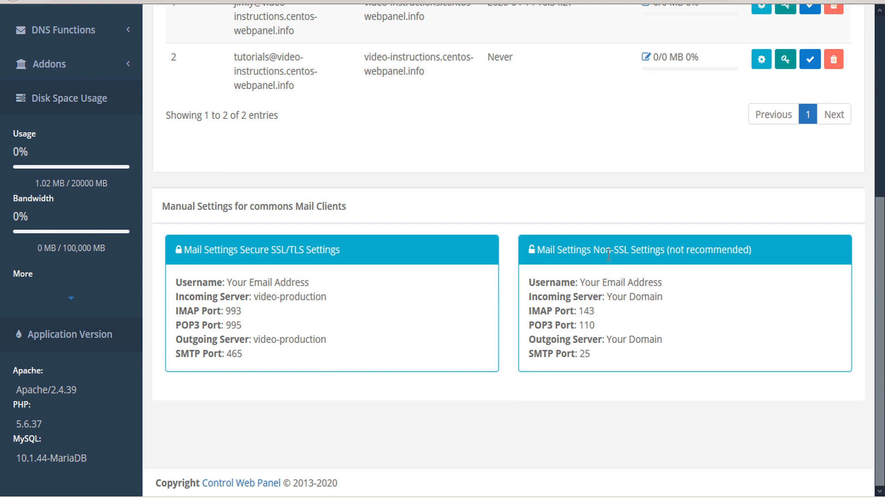
pyautogui.moveTo(596, 360)
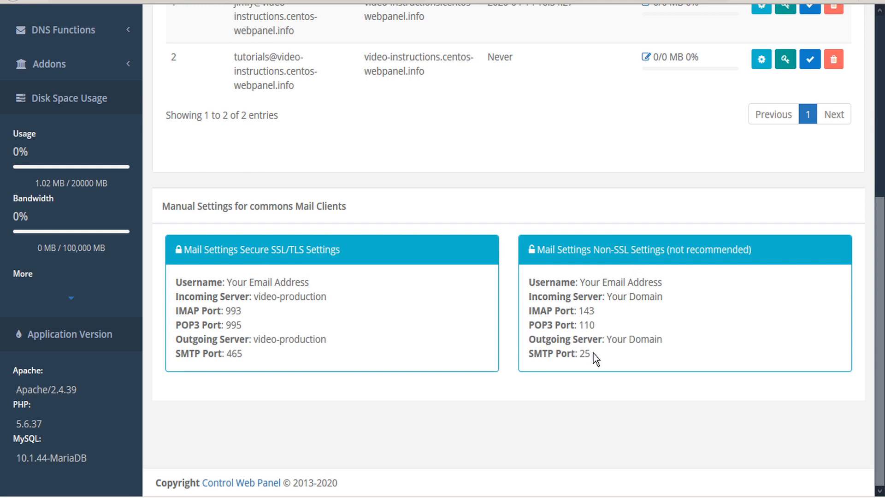
pyautogui.scroll(3)
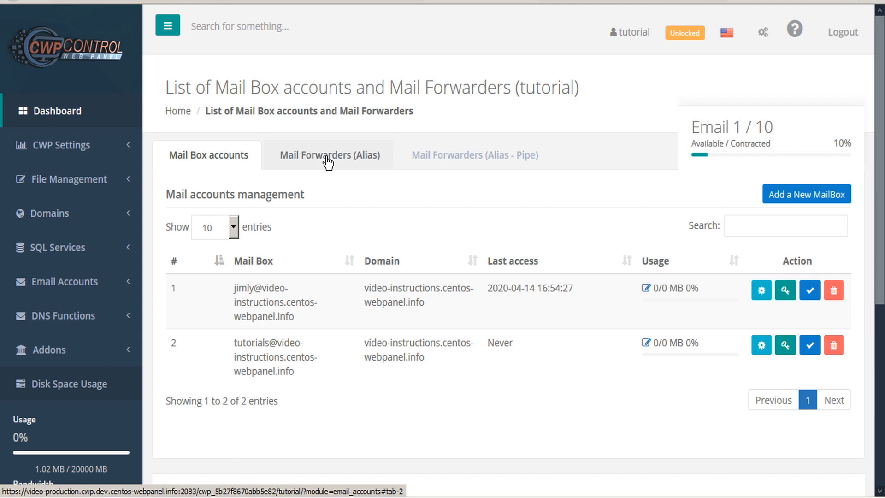
# - In Mail Forwarders (Alias), deactivate and reactivate the catch-all forwarder, then decline deleting it
pyautogui.click(328, 155)
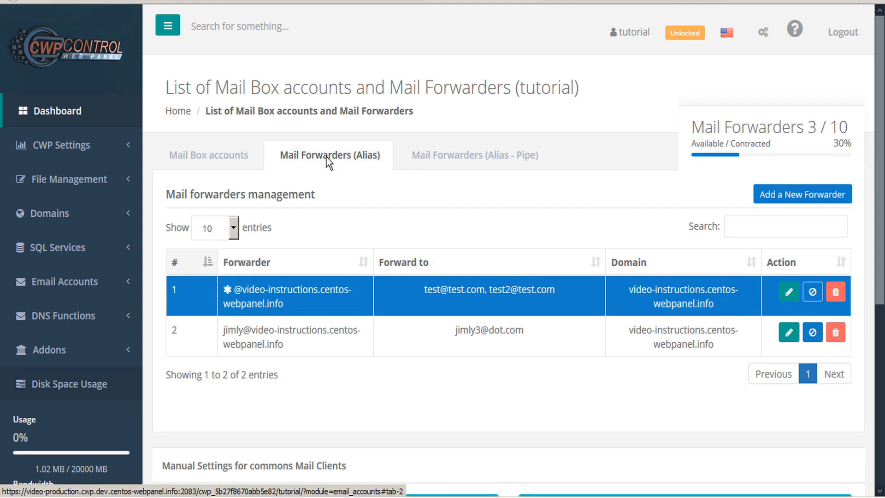
pyautogui.moveTo(306, 328)
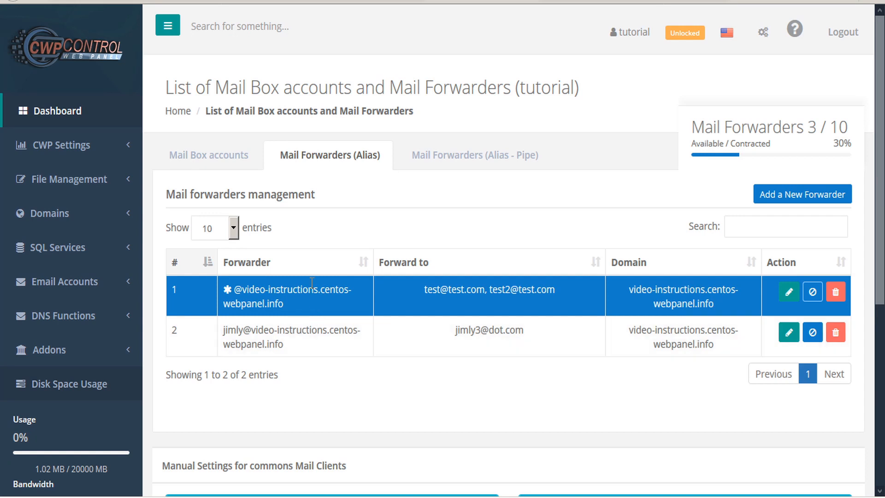
pyautogui.moveTo(810, 144)
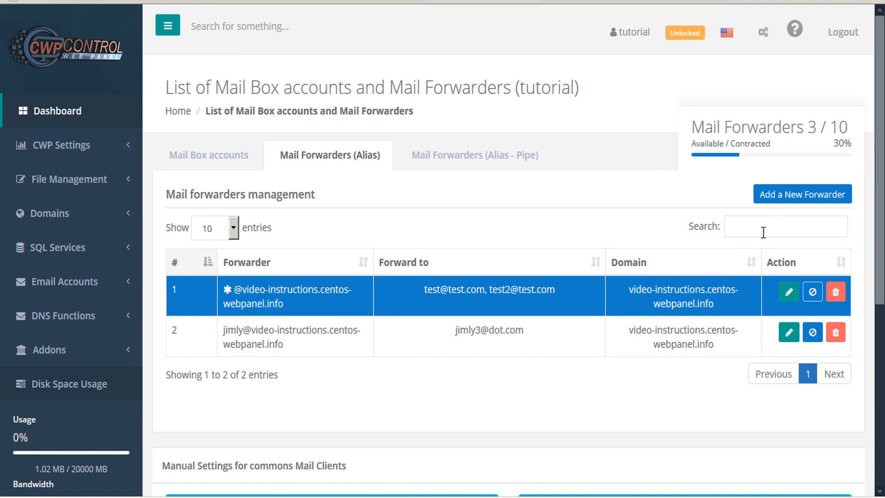
pyautogui.moveTo(790, 292)
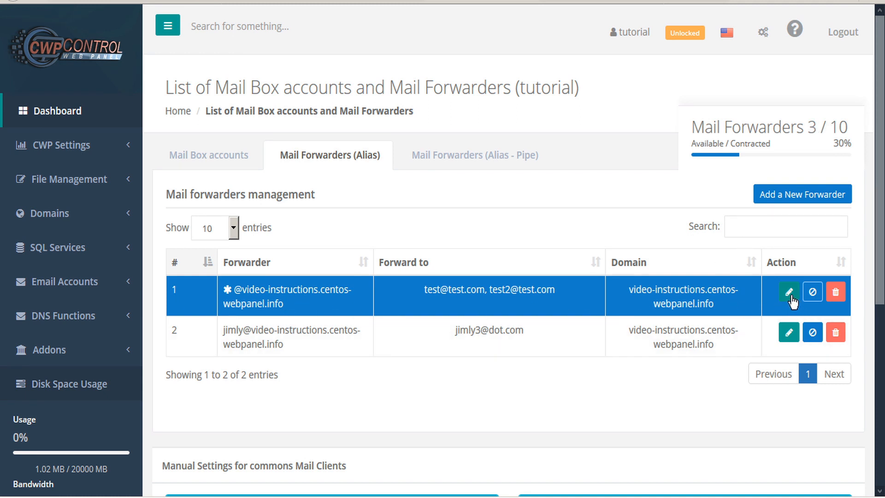
pyautogui.moveTo(813, 292)
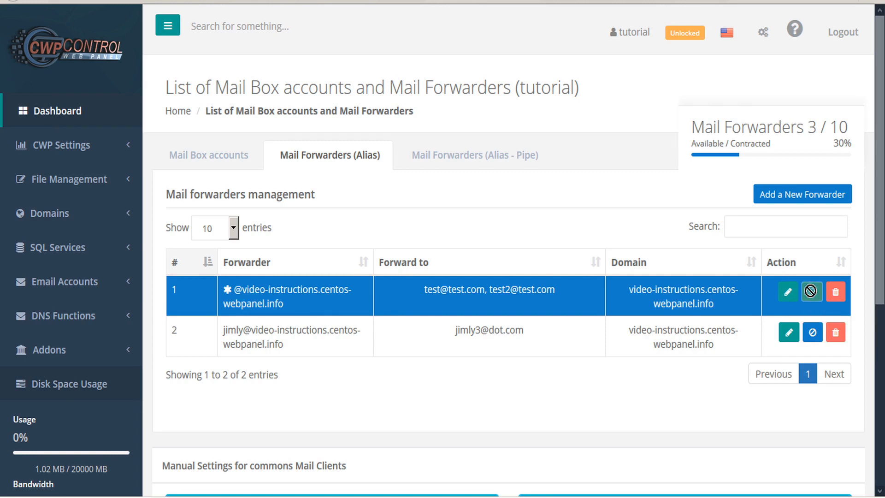
pyautogui.click(811, 292)
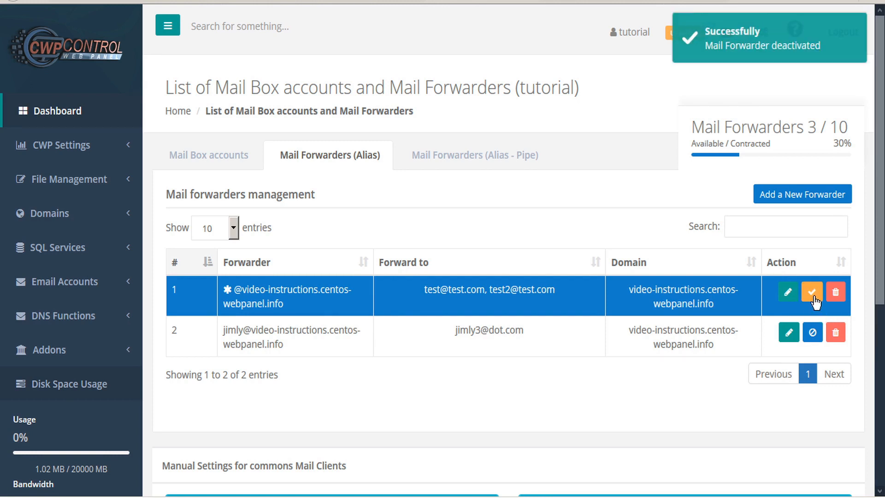
pyautogui.click(811, 292)
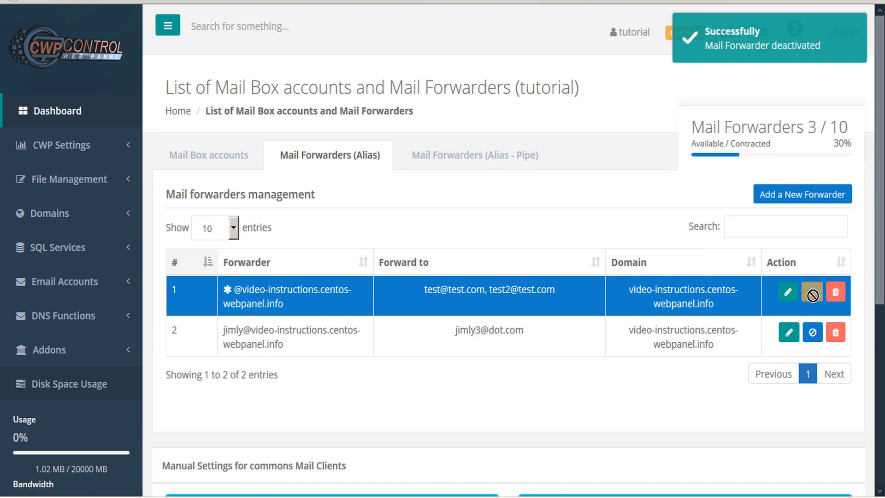
pyautogui.click(812, 292)
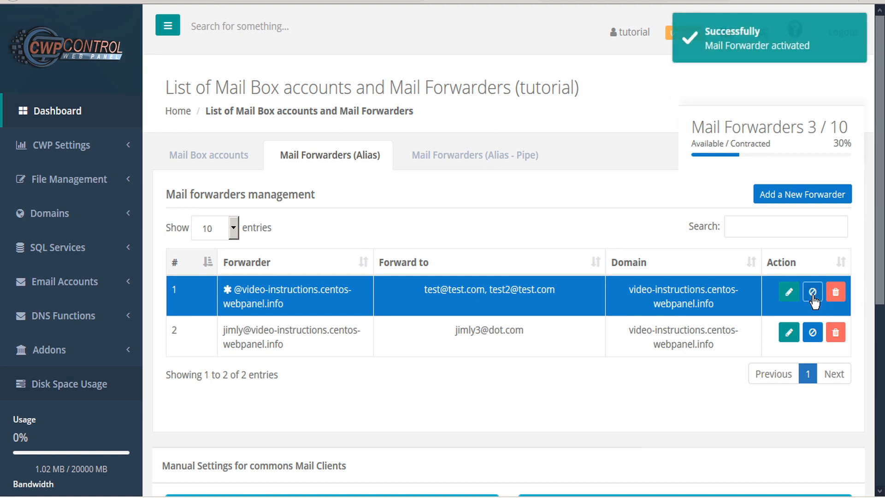
pyautogui.click(837, 292)
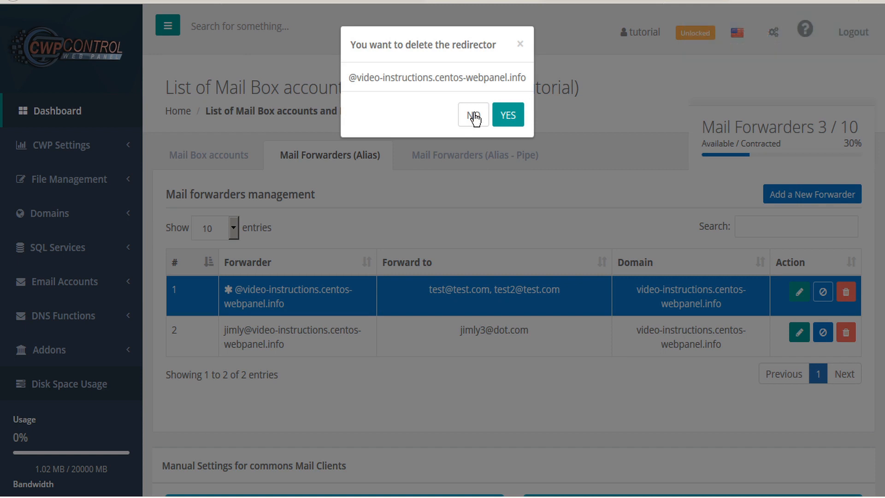
pyautogui.click(473, 114)
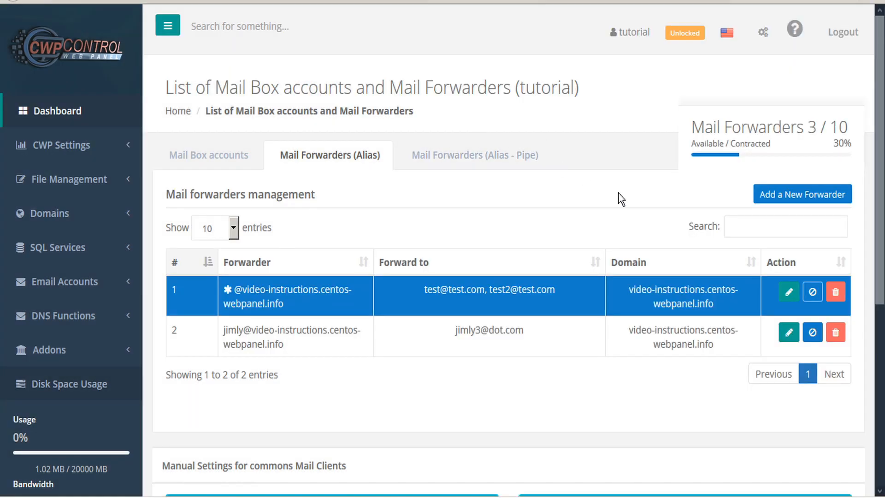
pyautogui.moveTo(720, 213)
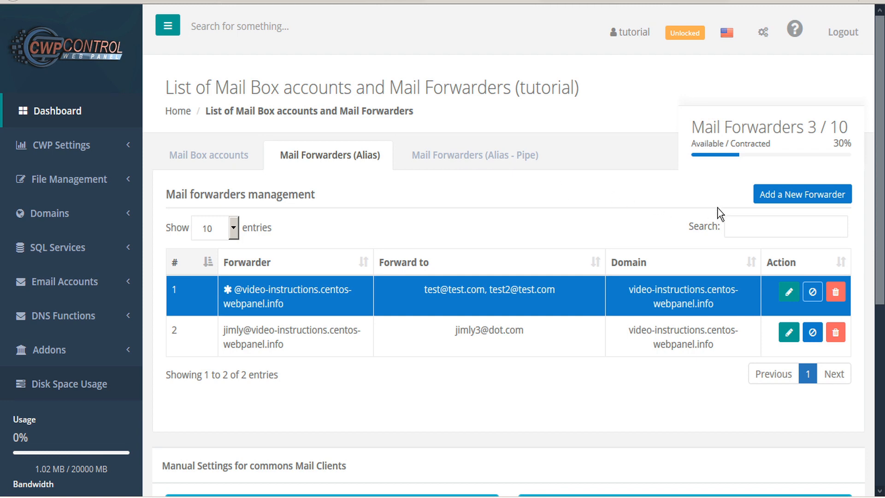
# - Begin a new forwarder with alias tutorials
pyautogui.click(801, 195)
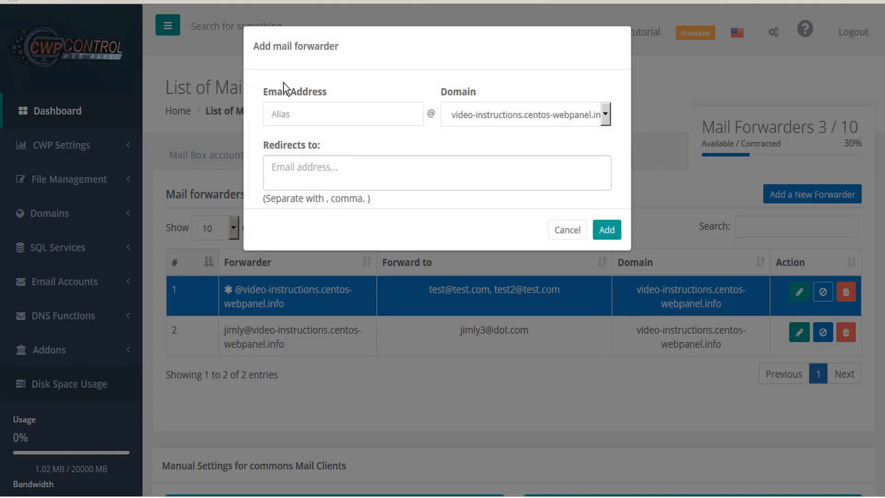
pyautogui.click(343, 113)
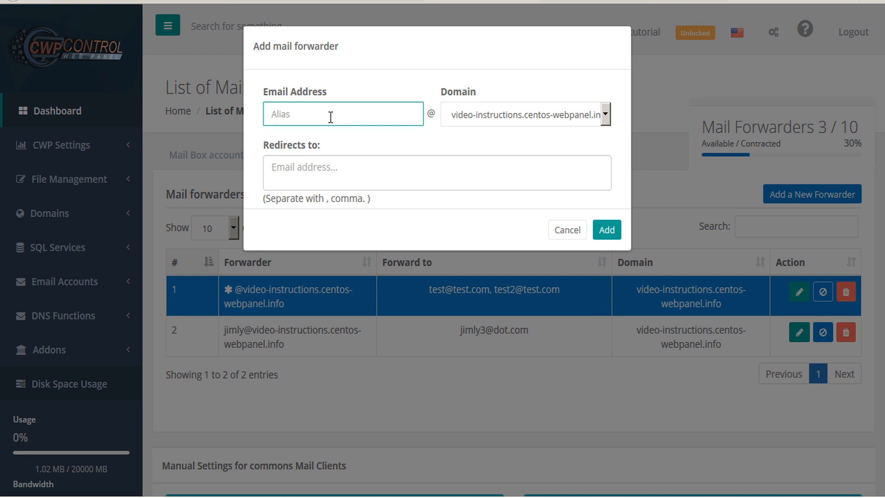
pyautogui.write('tutorials')
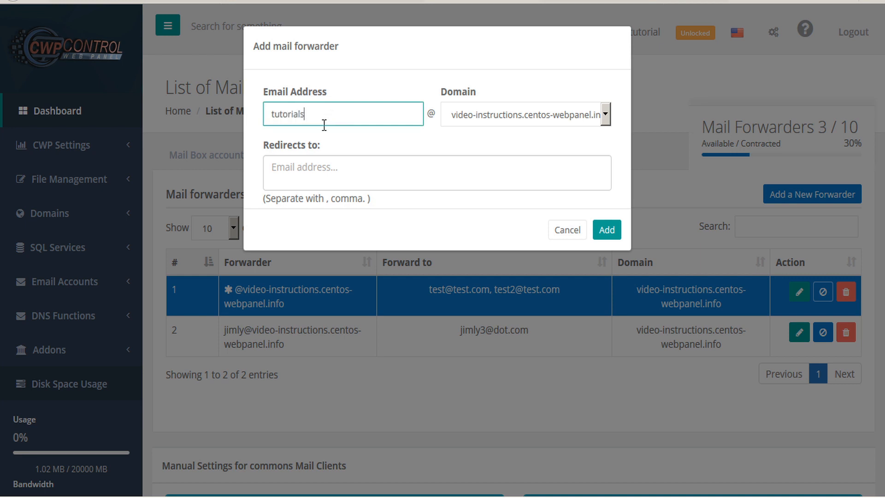
pyautogui.click(436, 172)
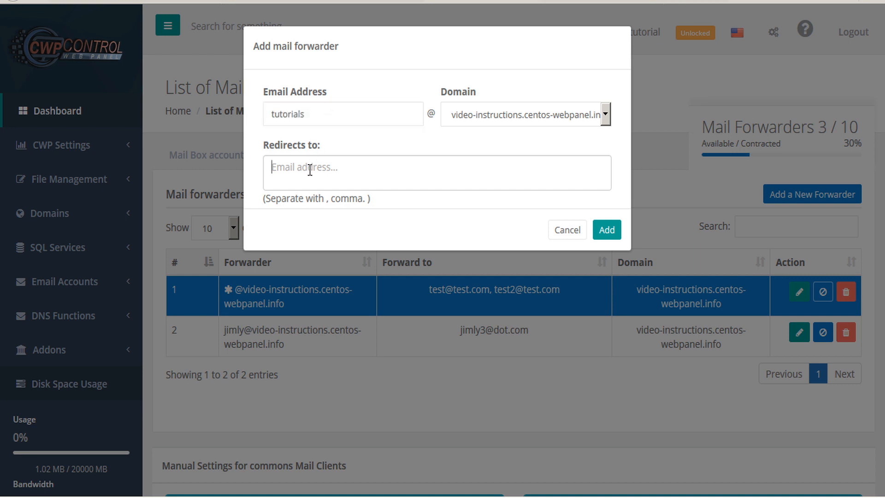
pyautogui.write('test')
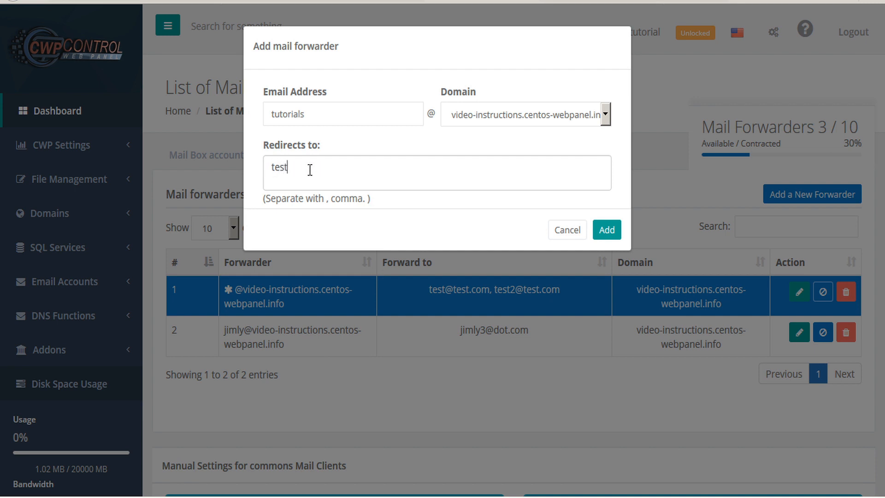
pyautogui.write('@test.c')
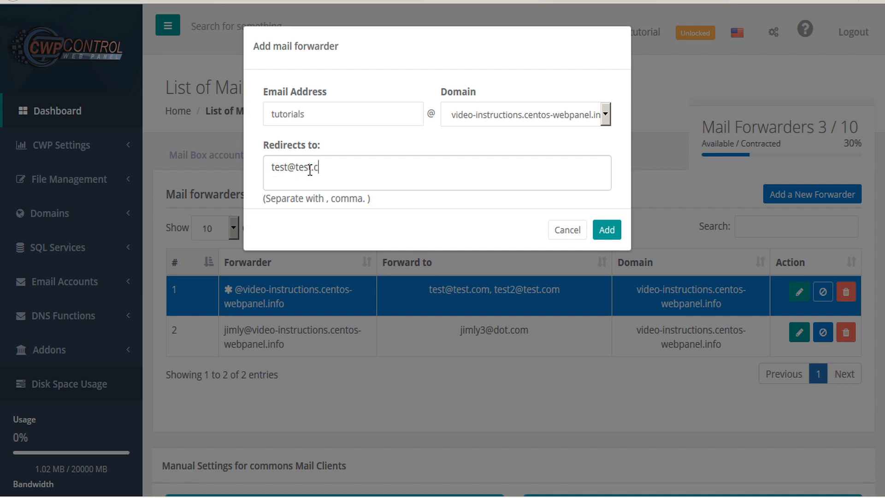
pyautogui.write('om')
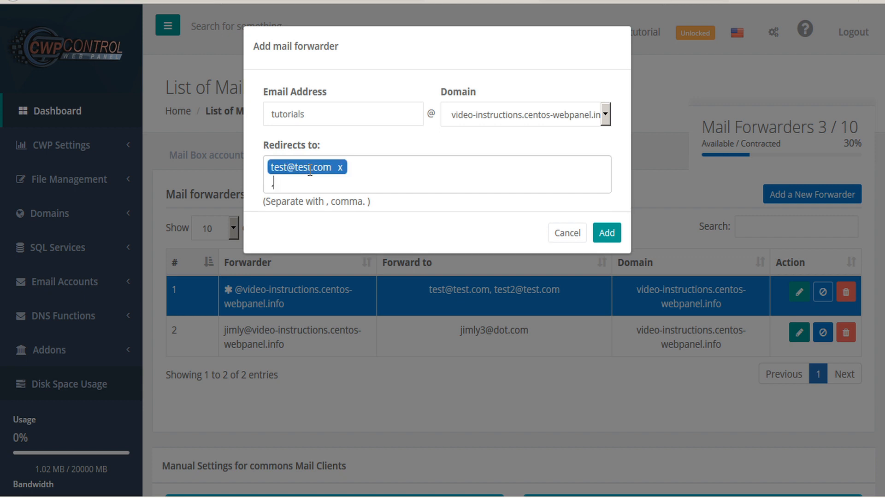
pyautogui.write(',test2@test.com')
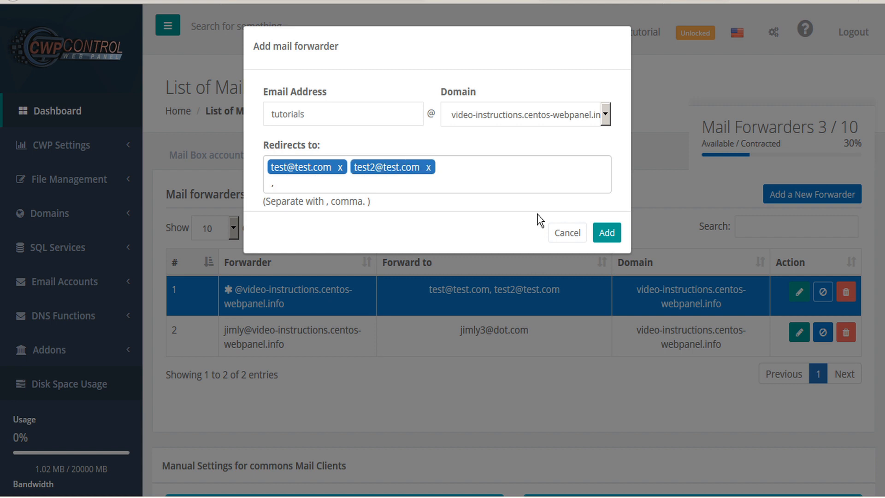
pyautogui.moveTo(607, 233)
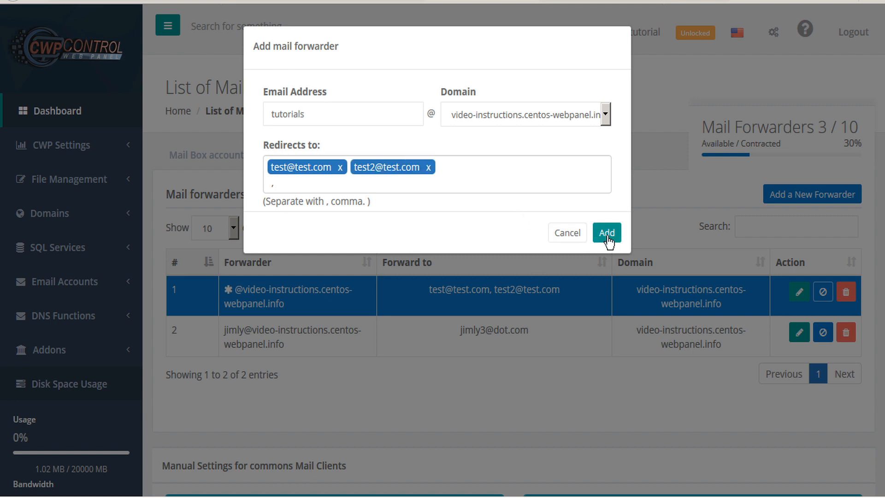
pyautogui.click(607, 233)
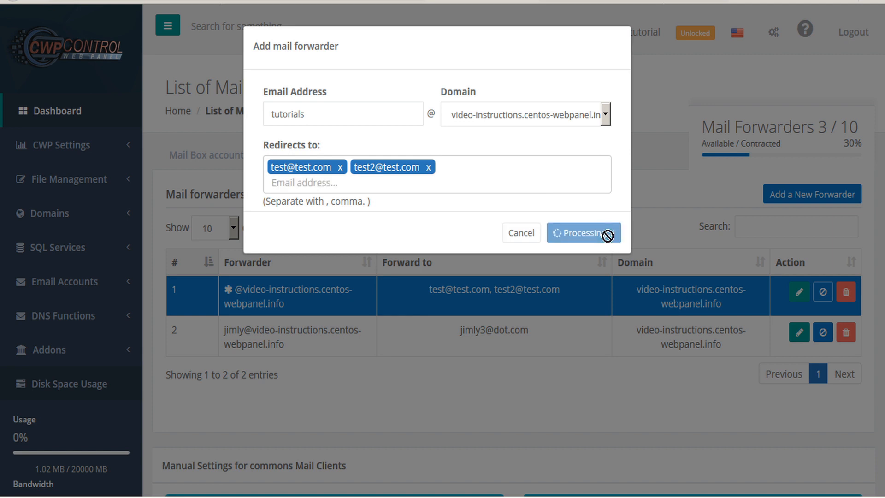
pyautogui.click(583, 232)
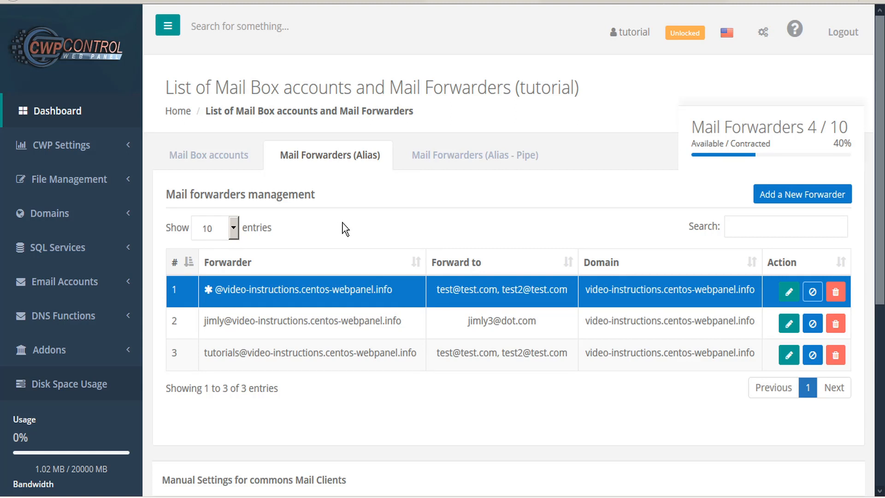
pyautogui.moveTo(284, 373)
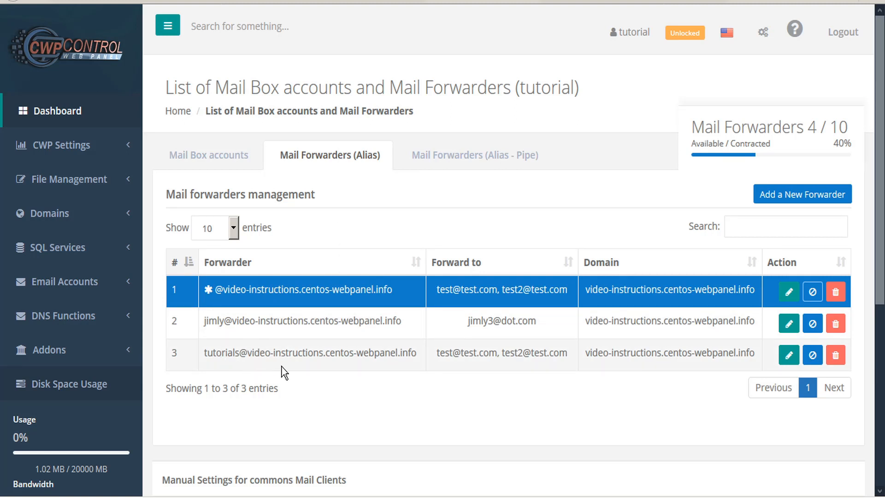
pyautogui.moveTo(788, 354)
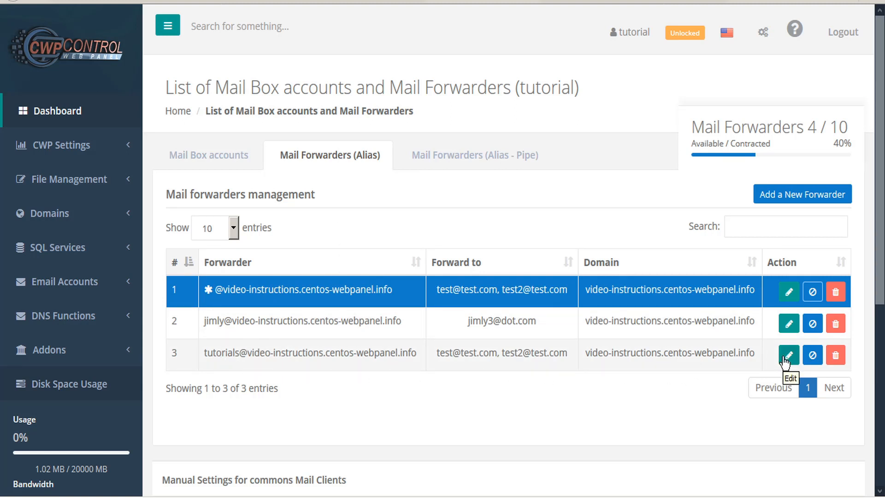
pyautogui.click(788, 355)
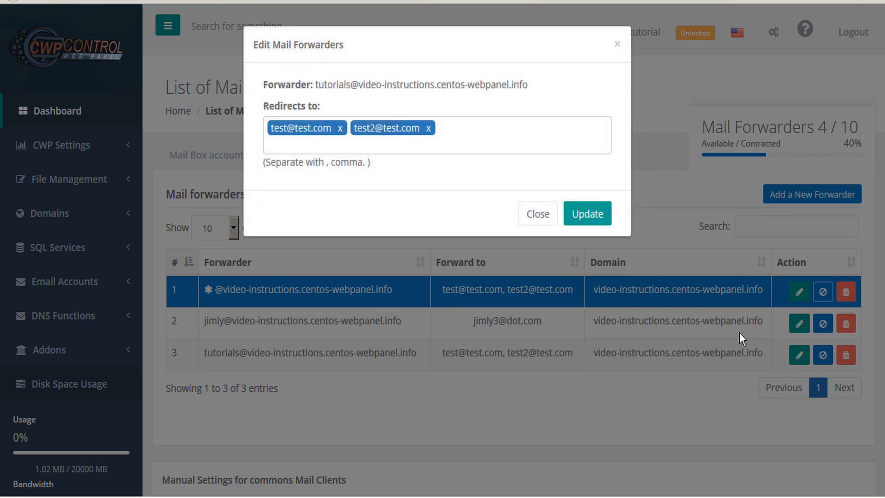
pyautogui.moveTo(459, 140)
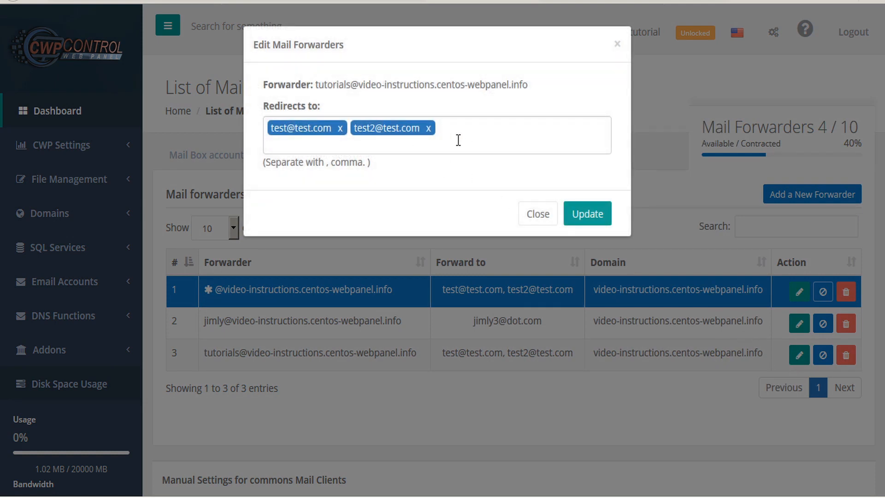
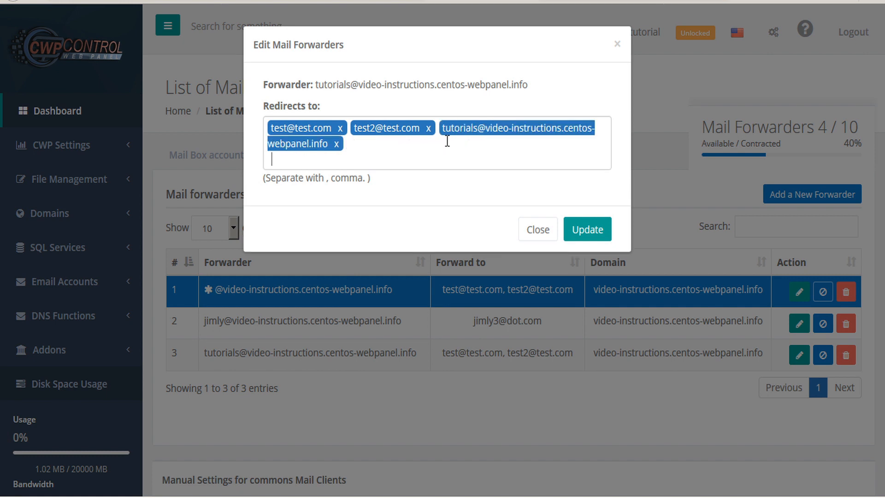
pyautogui.click(587, 229)
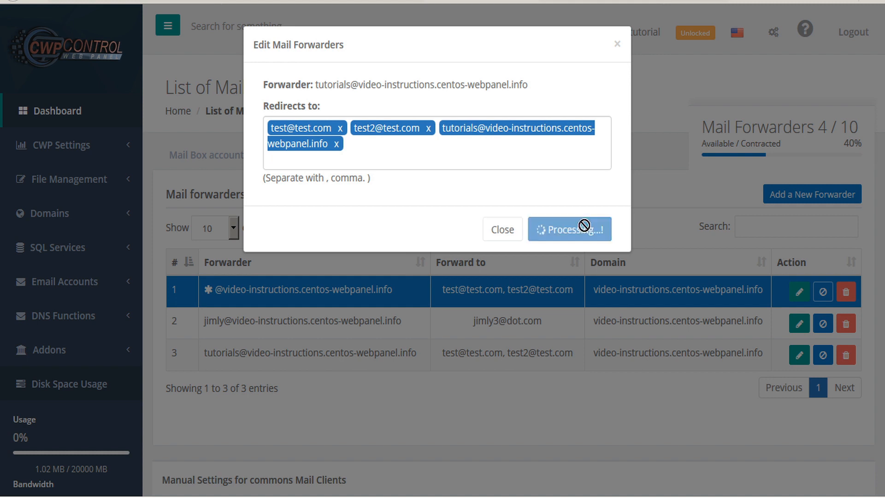
pyautogui.click(569, 229)
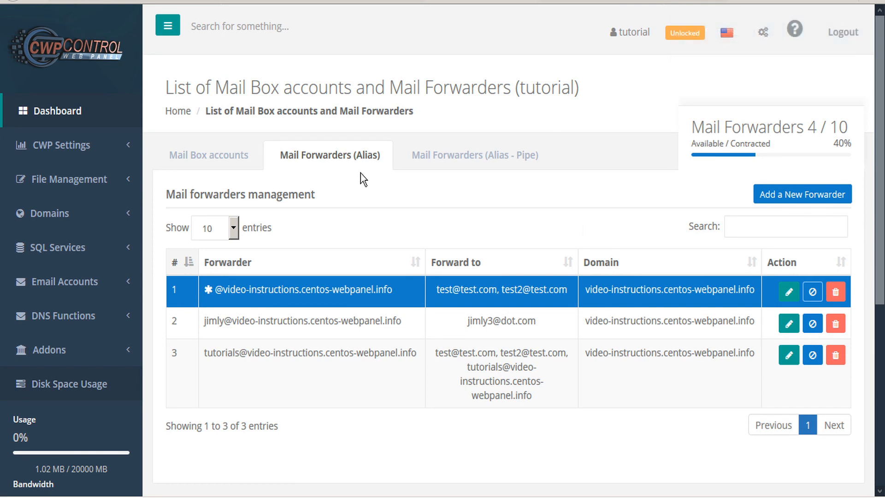
pyautogui.moveTo(211, 298)
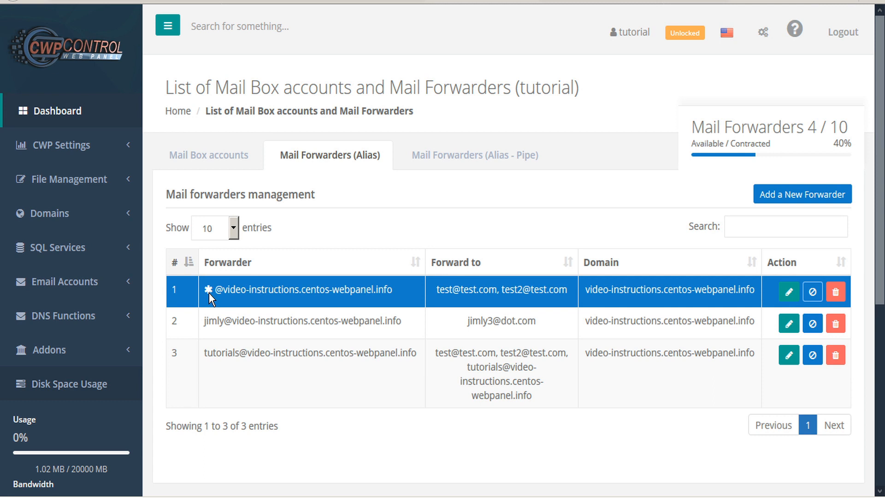
pyautogui.moveTo(474, 155)
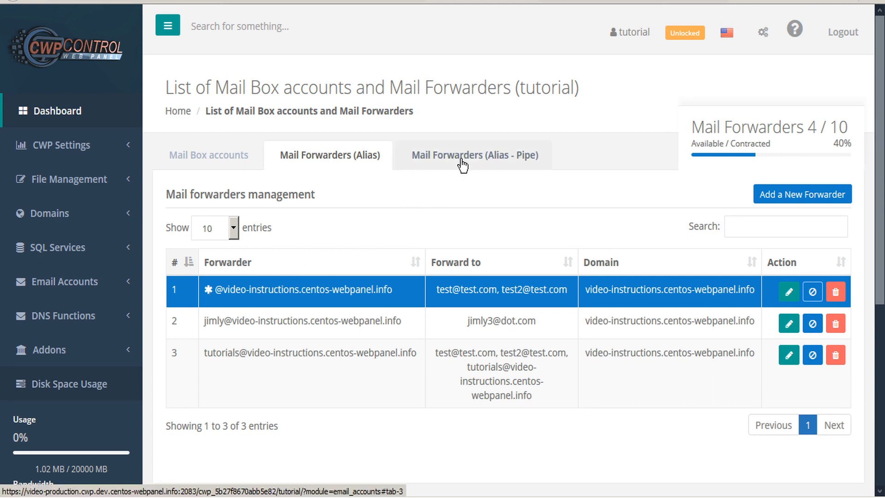
pyautogui.click(474, 155)
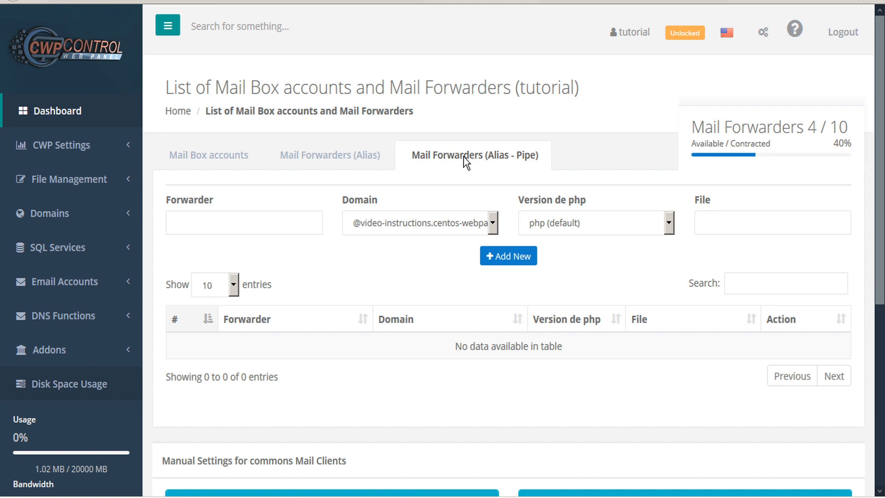
pyautogui.click(507, 255)
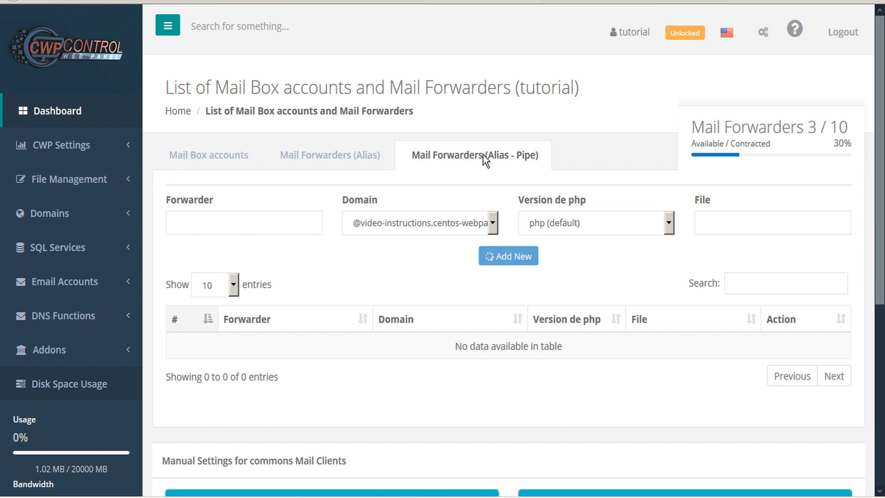
pyautogui.click(243, 222)
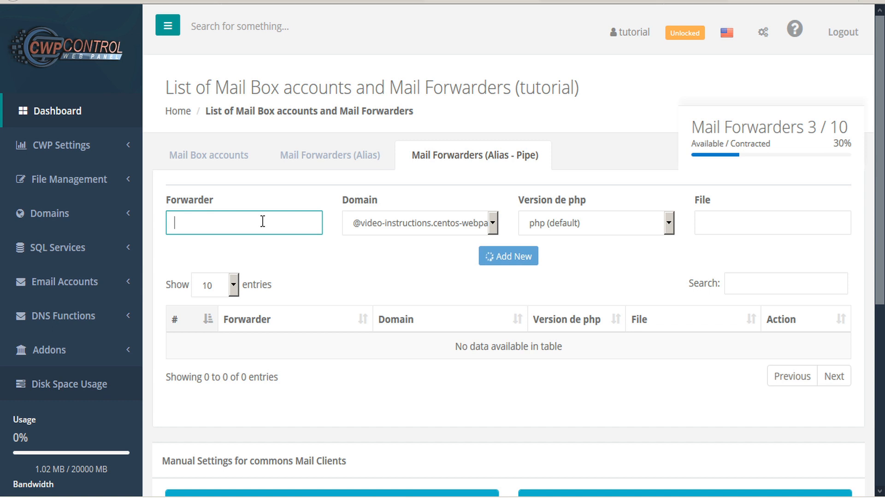
pyautogui.write('test@')
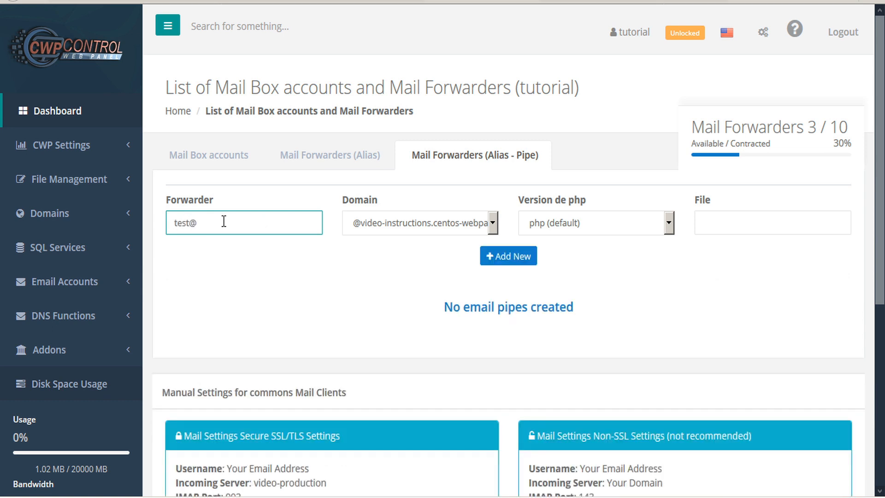
pyautogui.write('test.com')
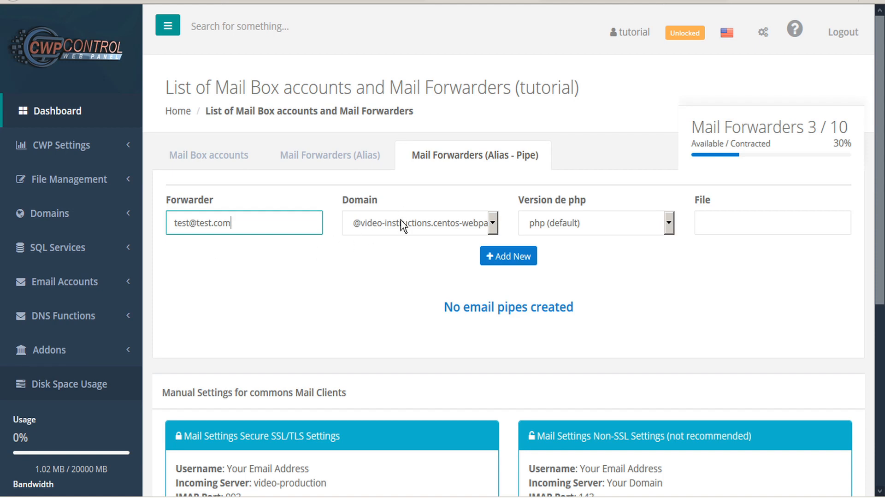
pyautogui.click(420, 222)
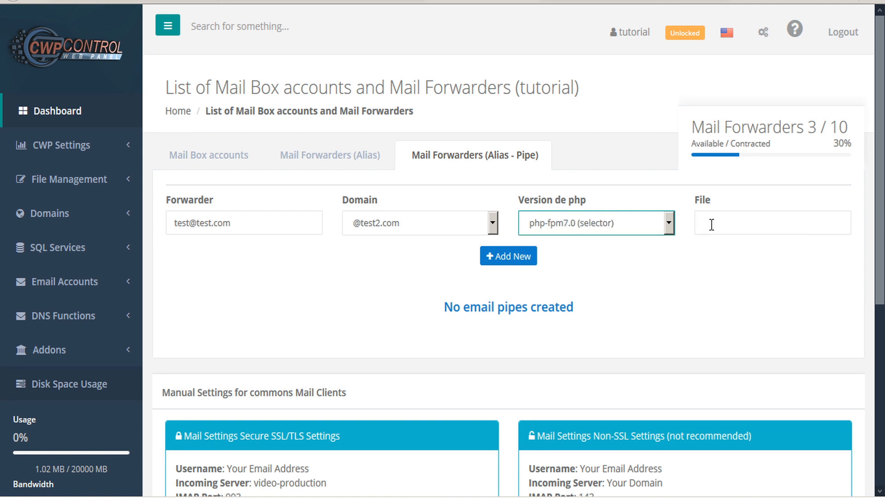
pyautogui.write('/home/myus')
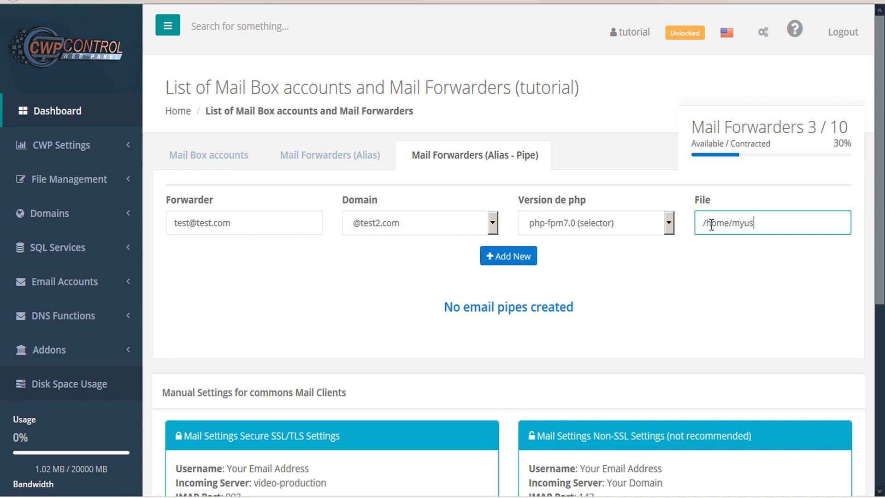
pyautogui.write('er/1')
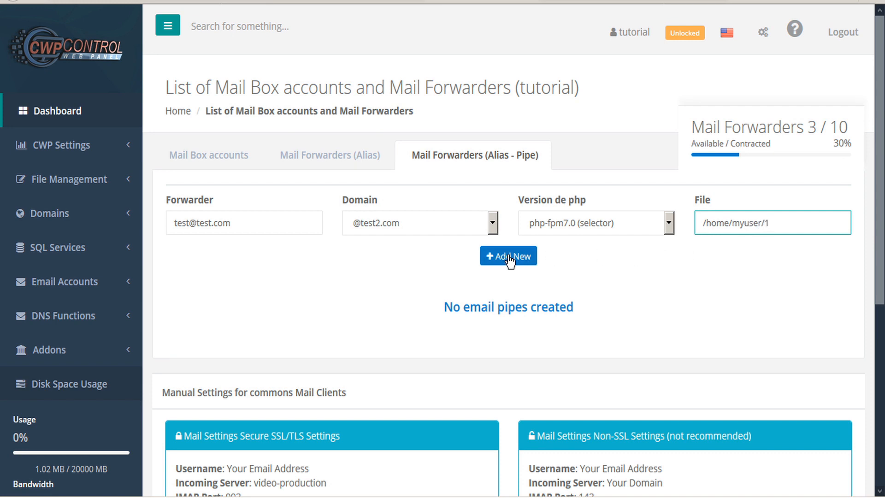
pyautogui.click(507, 256)
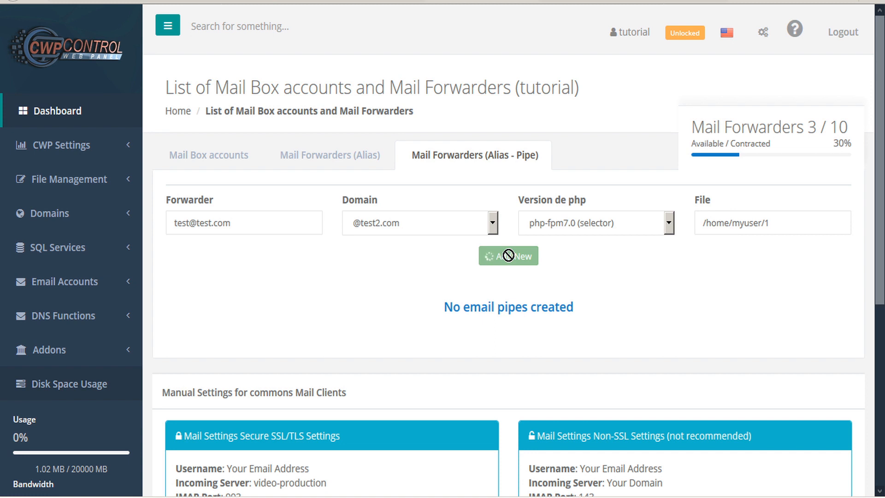
pyautogui.click(508, 255)
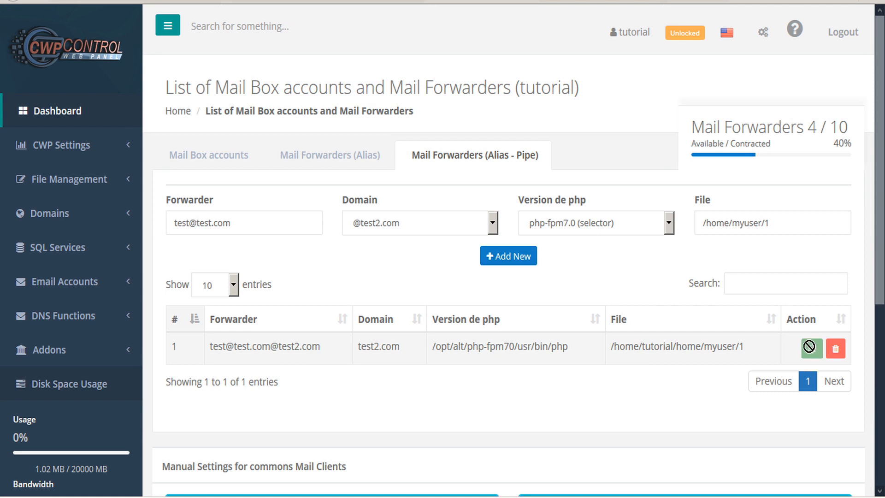
# - Deactivate and reactivate the new pipe, then decline deleting it
pyautogui.click(812, 348)
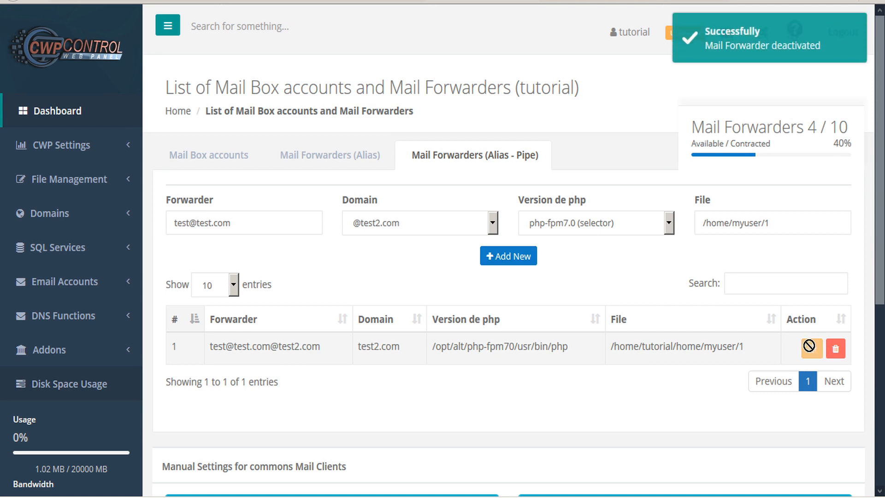
pyautogui.click(812, 349)
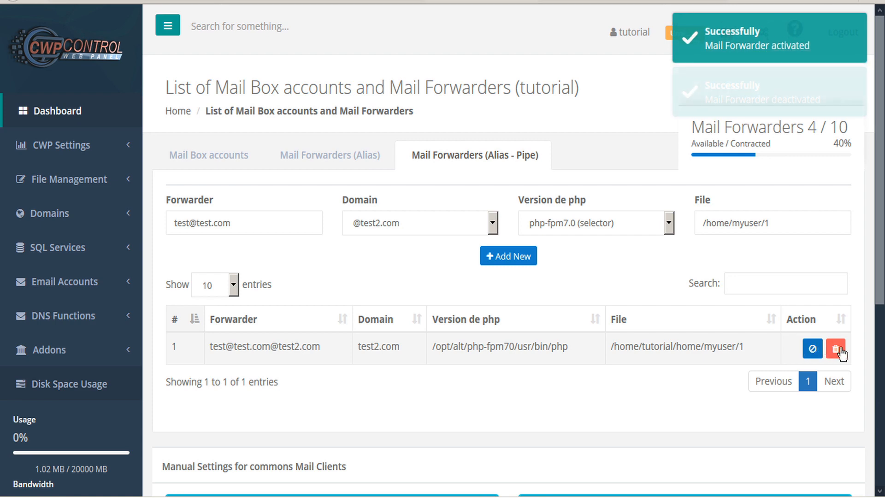
pyautogui.click(836, 348)
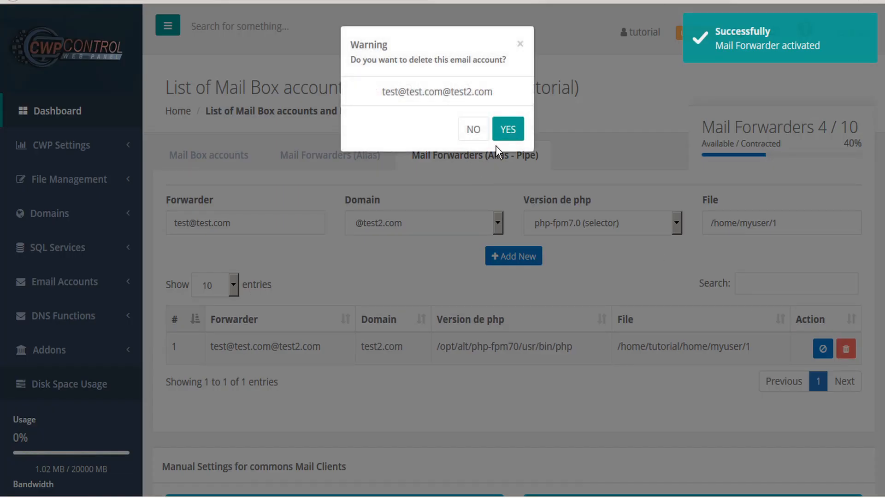
pyautogui.click(473, 130)
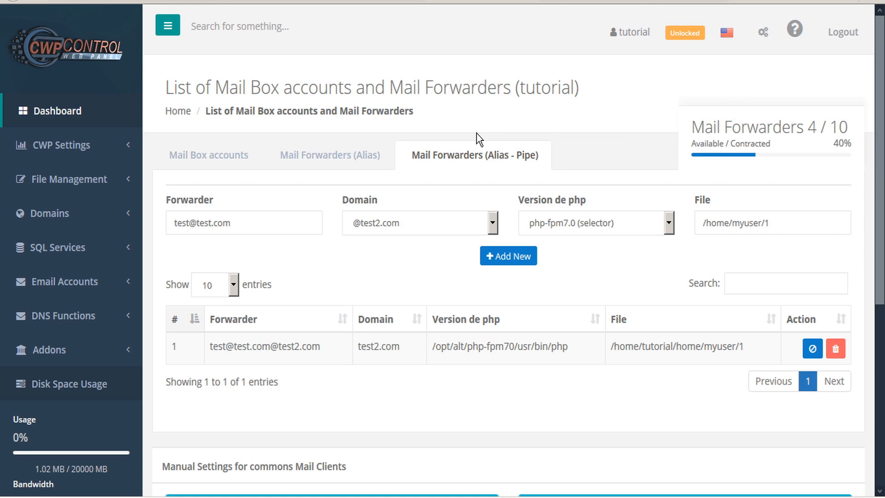
pyautogui.click(64, 282)
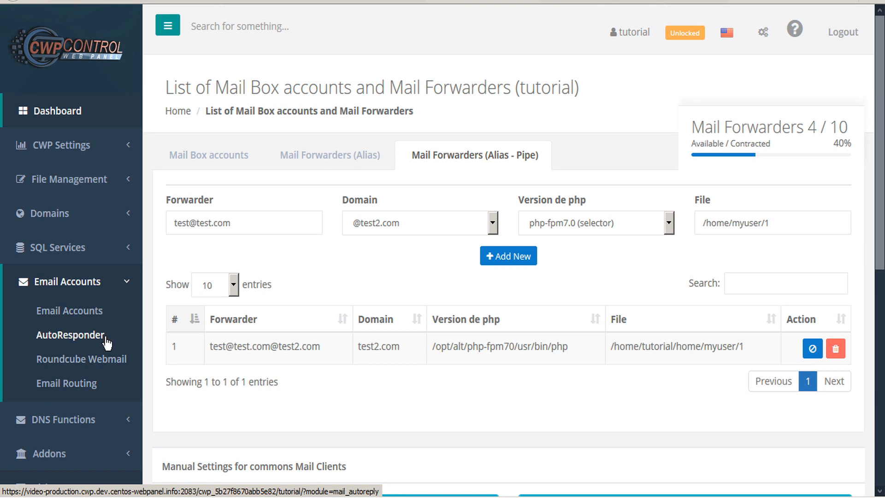
# - In Auto Responders, open and cancel the test@ responder's editor, then cancel its deletion
pyautogui.click(70, 335)
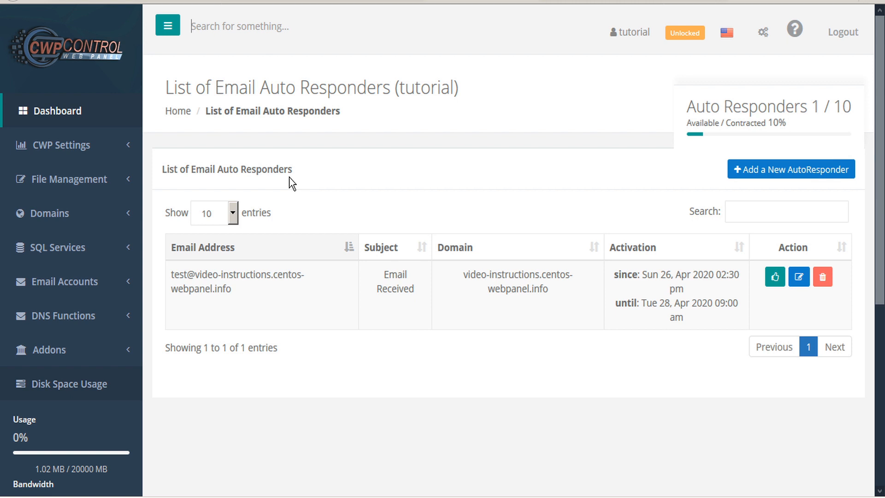
pyautogui.moveTo(276, 263)
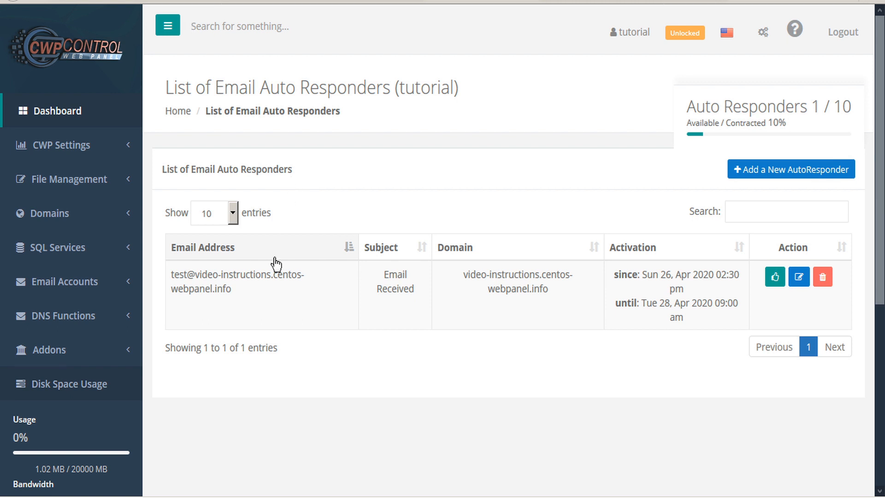
pyautogui.moveTo(638, 303)
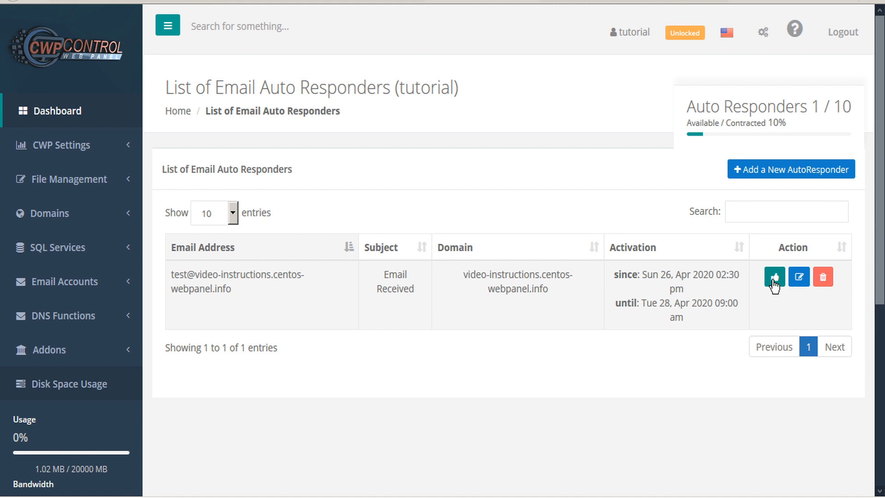
pyautogui.moveTo(798, 277)
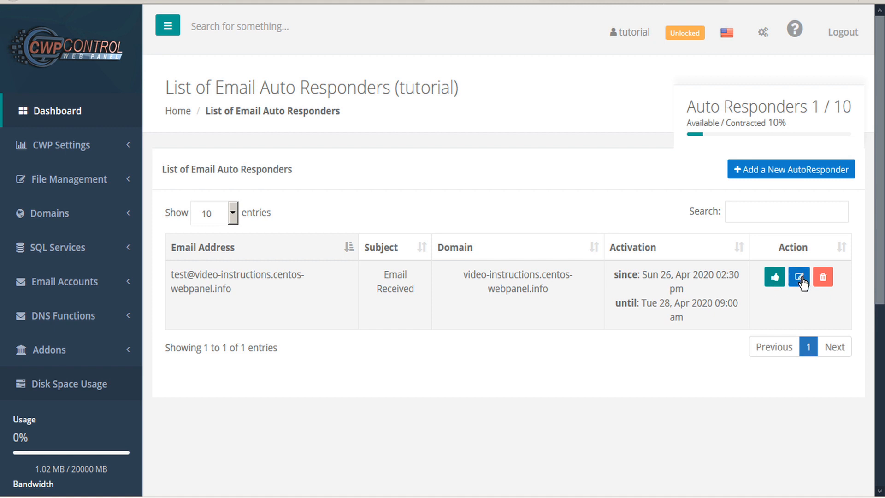
pyautogui.click(799, 277)
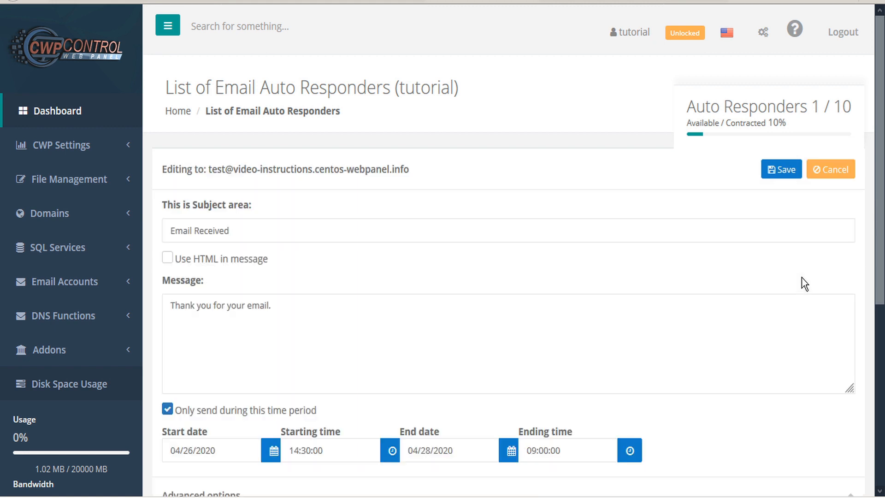
pyautogui.click(781, 169)
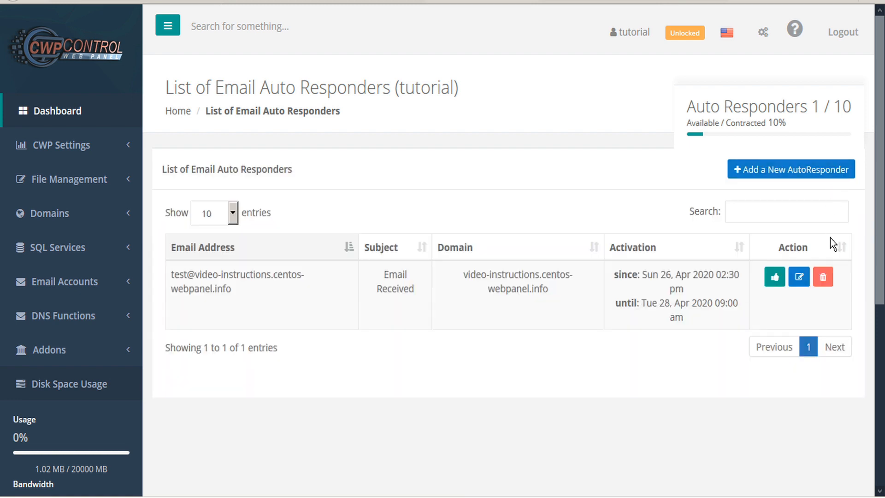
pyautogui.click(823, 277)
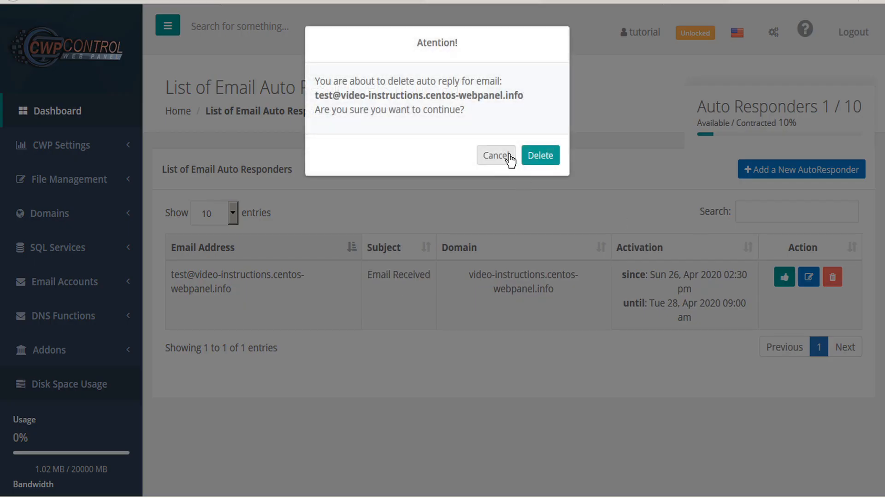
pyautogui.click(496, 155)
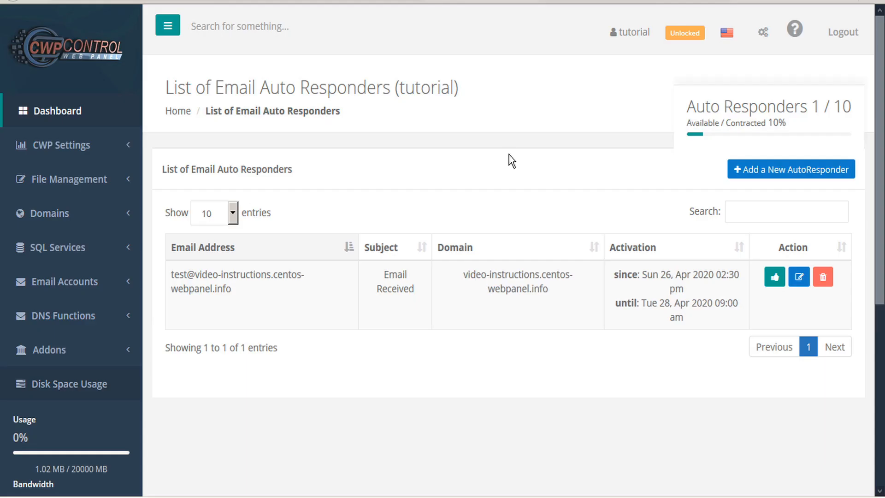
pyautogui.moveTo(768, 175)
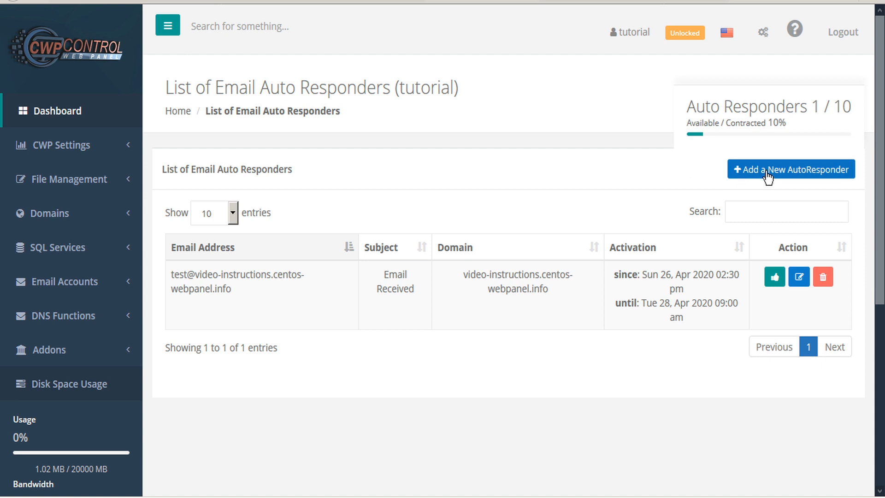
# - Start a new autoresponder named 'tutorials' with subject 'Thank you for your message'
pyautogui.click(791, 168)
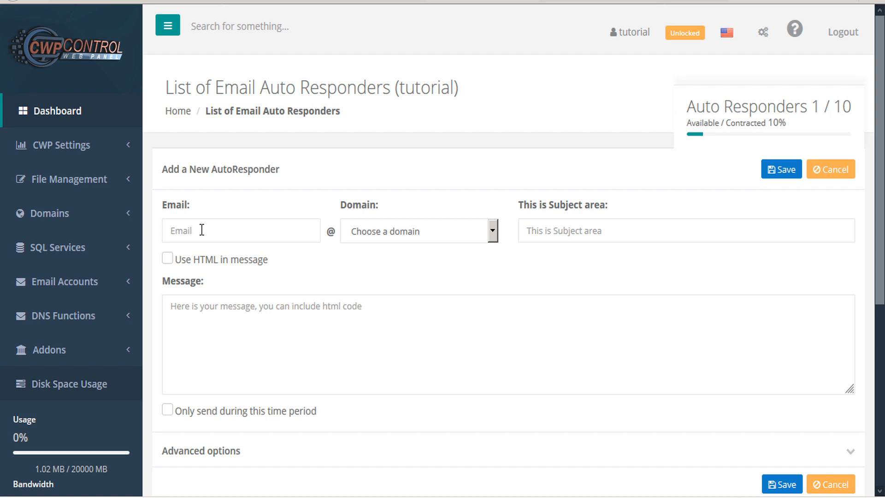
pyautogui.click(240, 230)
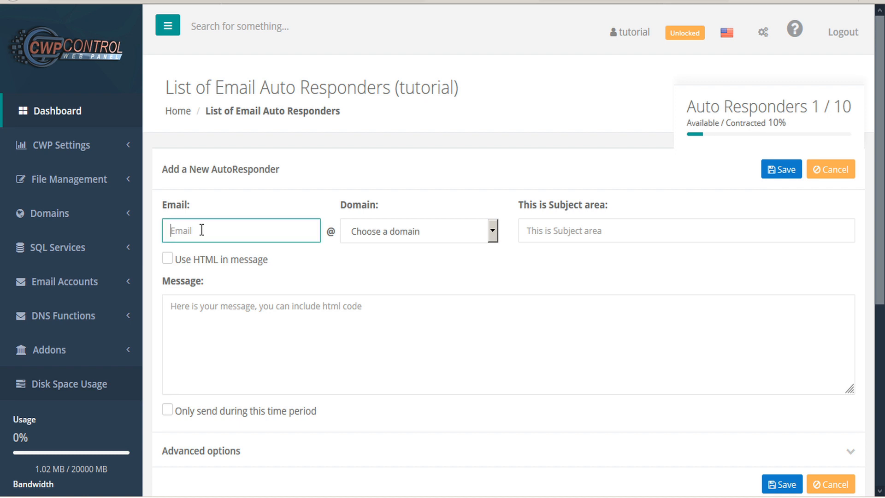
pyautogui.write('tutorial')
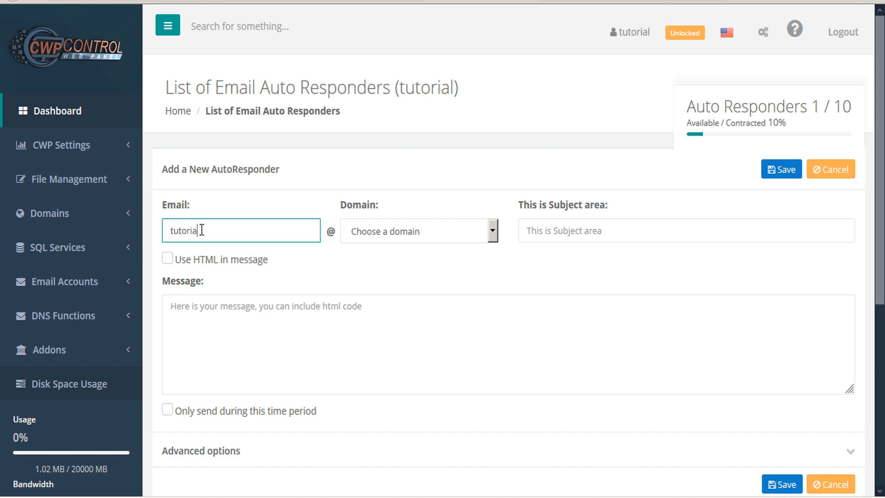
pyautogui.write('s')
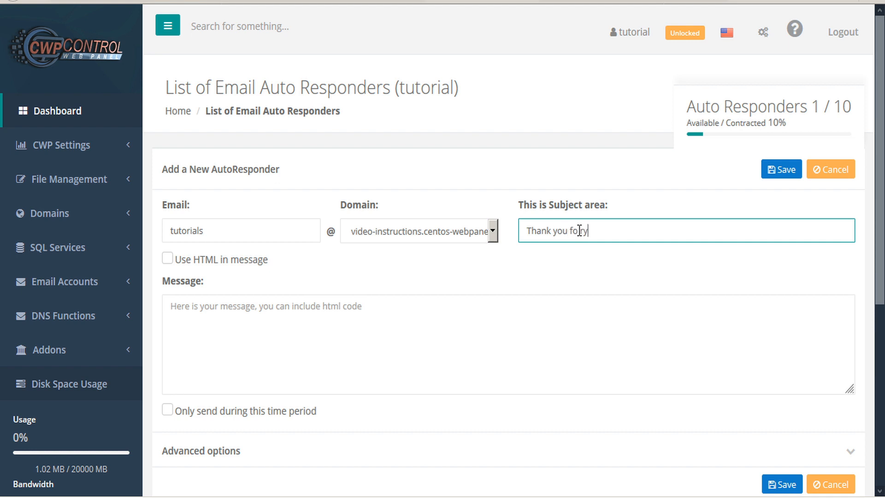
pyautogui.write('r your messaGE')
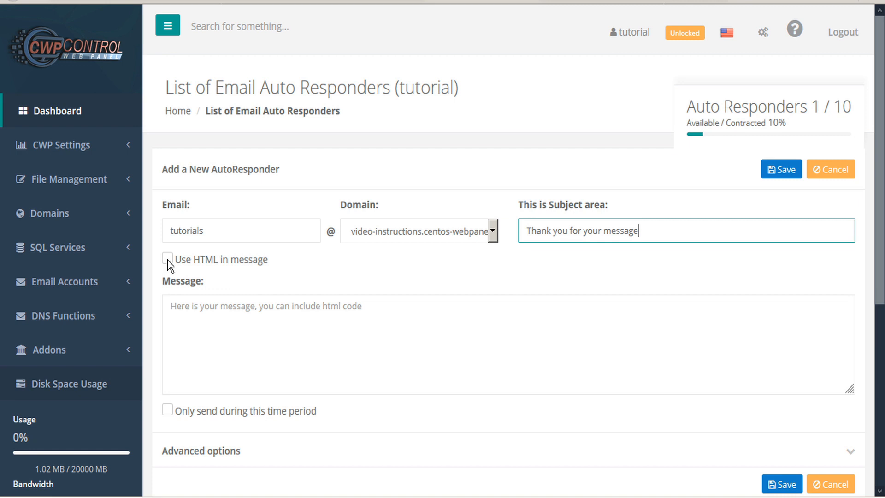
# - Leave HTML formatting off and enter the plain-text message 'Email received'
pyautogui.click(167, 259)
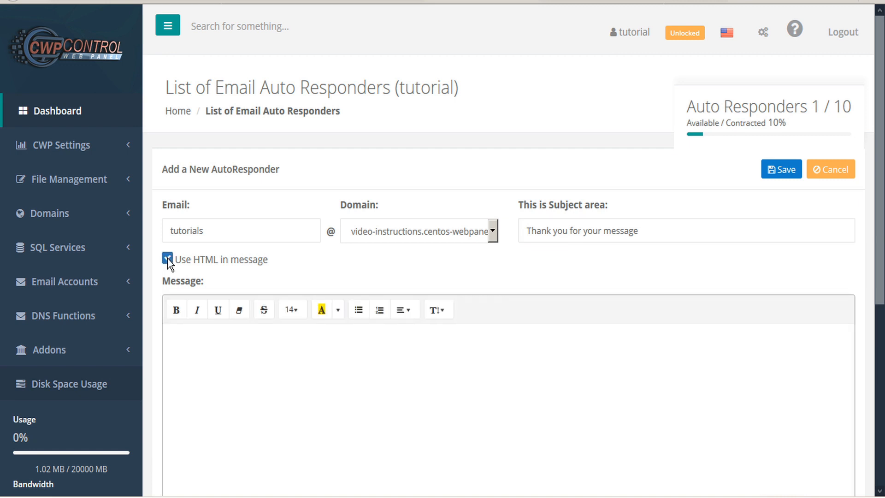
pyautogui.click(167, 259)
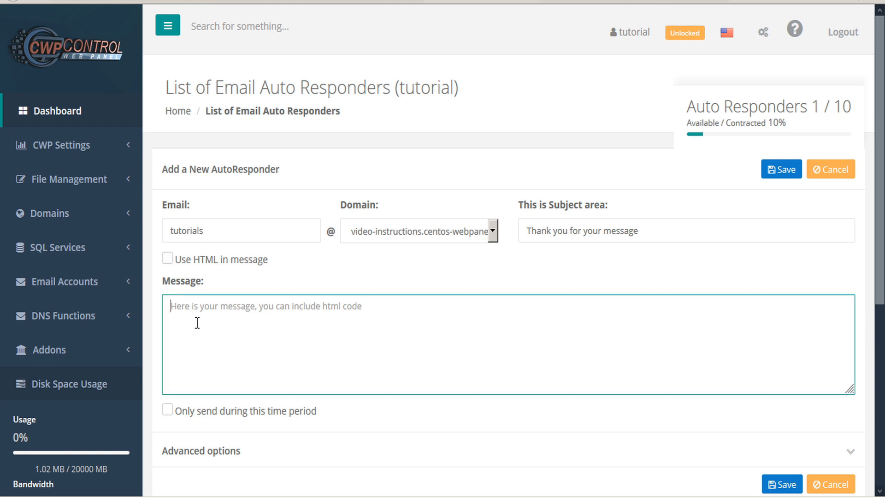
pyautogui.write('Email re')
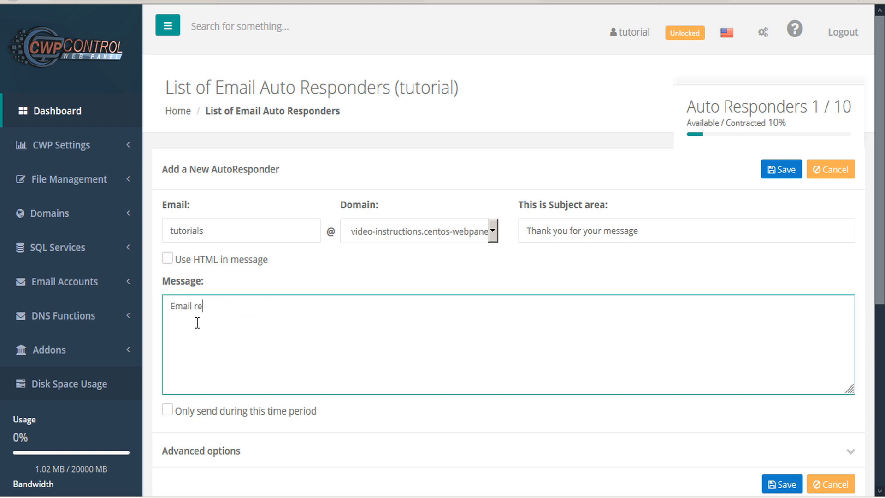
pyautogui.write('ceived')
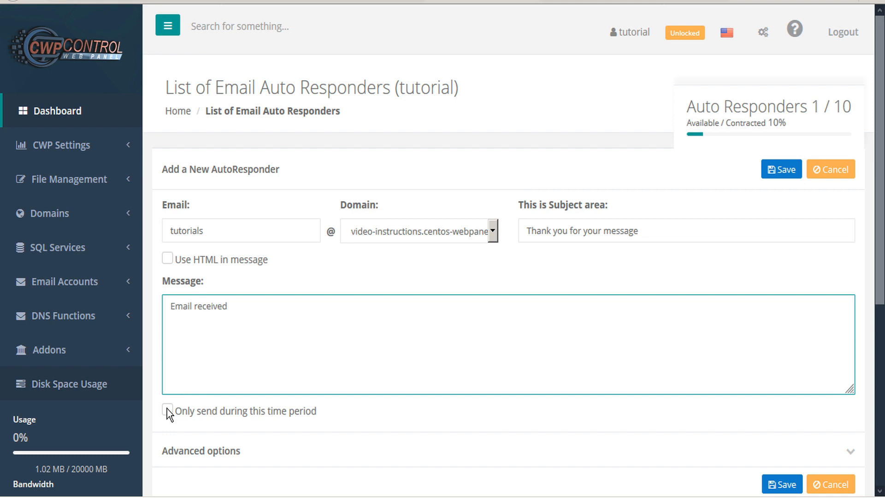
# - Limit sending to the period 04/27/2020 02:30 through 04/29/2020 21:50
pyautogui.click(167, 410)
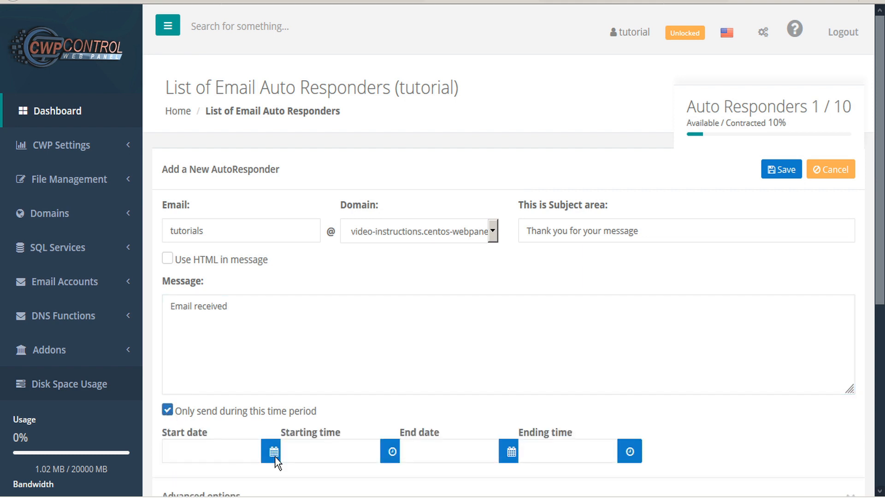
pyautogui.click(271, 451)
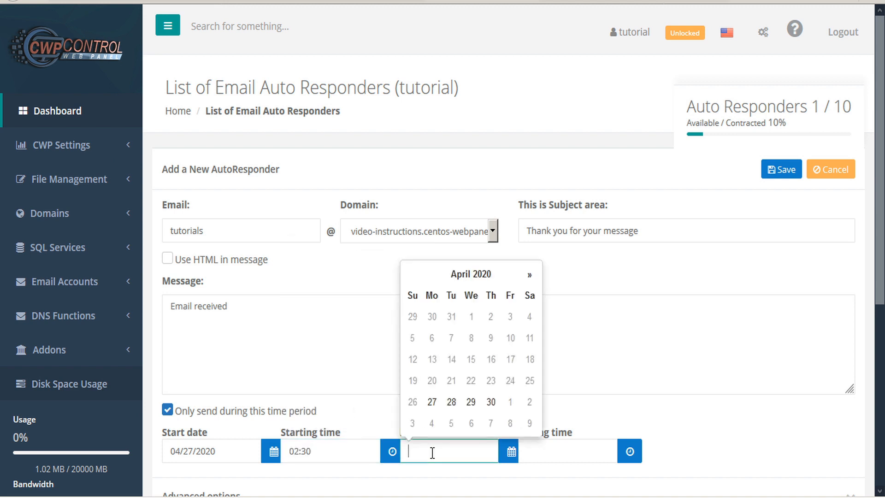
pyautogui.click(471, 402)
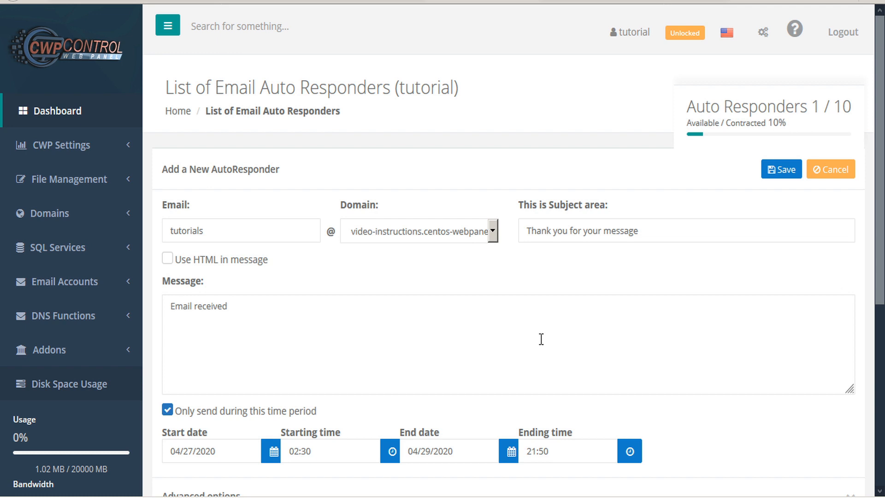
pyautogui.scroll(-3)
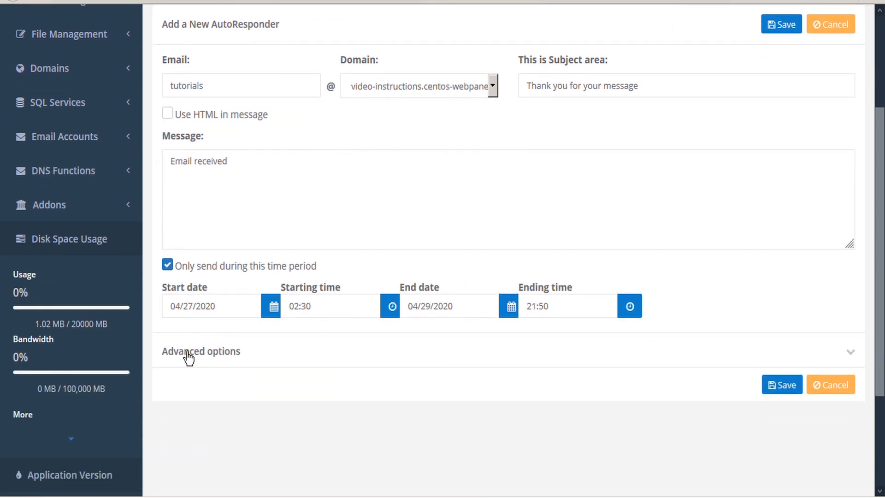
# - In Advanced options, set a custom reply interval of 7 hours
pyautogui.click(200, 351)
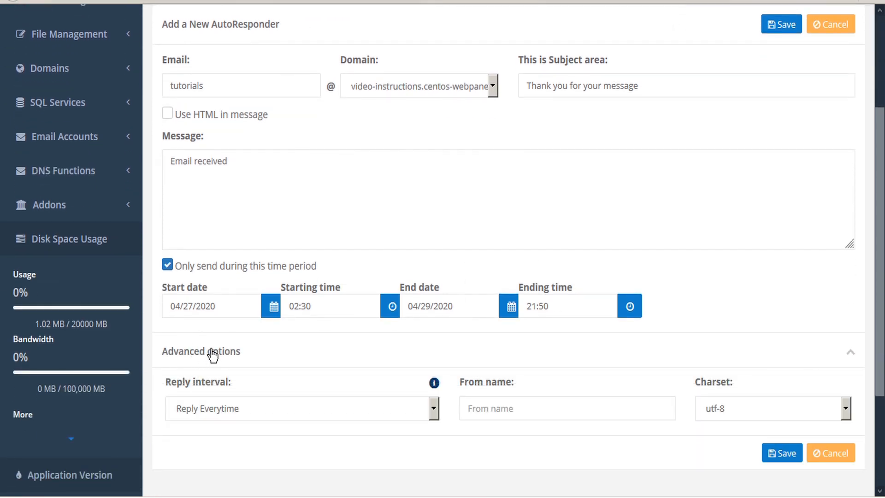
pyautogui.moveTo(409, 406)
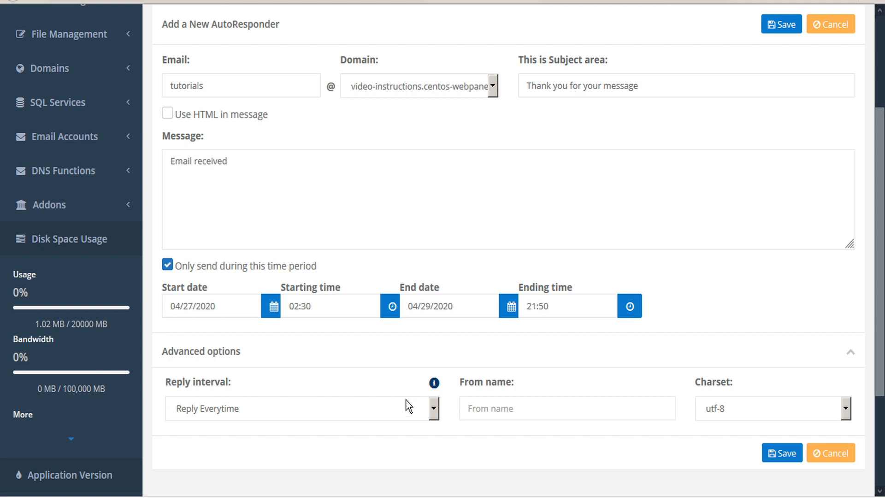
pyautogui.moveTo(434, 383)
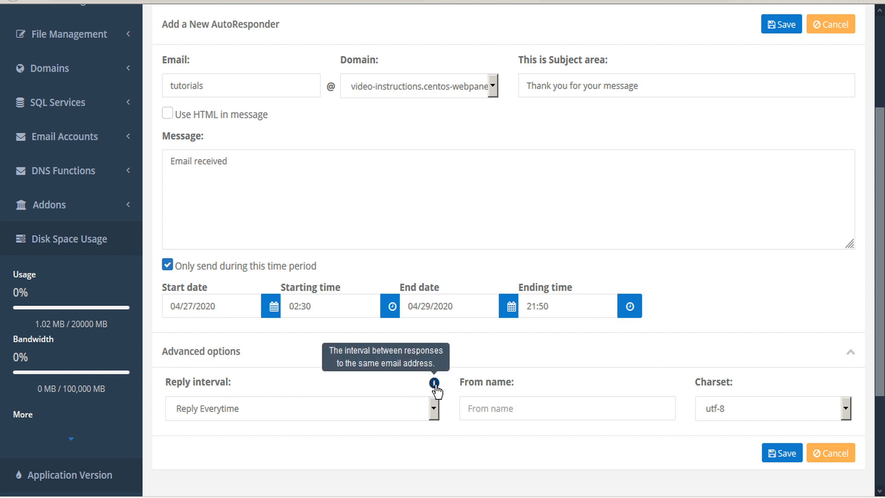
pyautogui.click(433, 409)
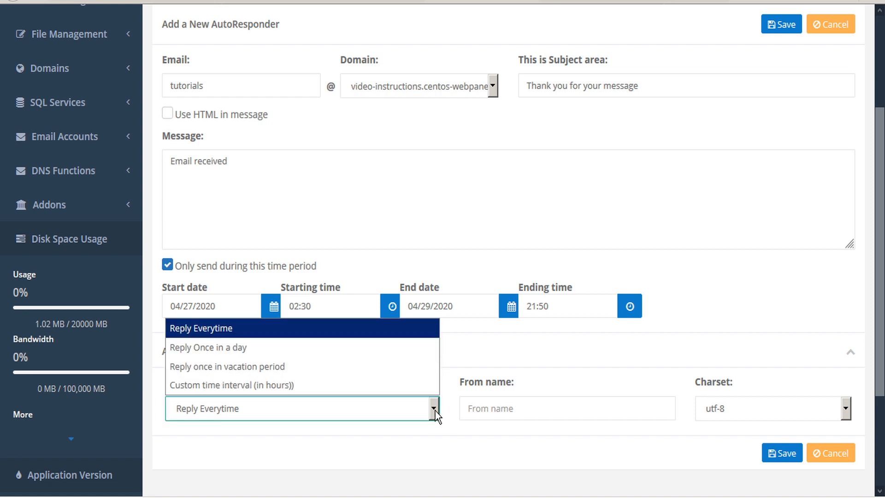
pyautogui.moveTo(316, 348)
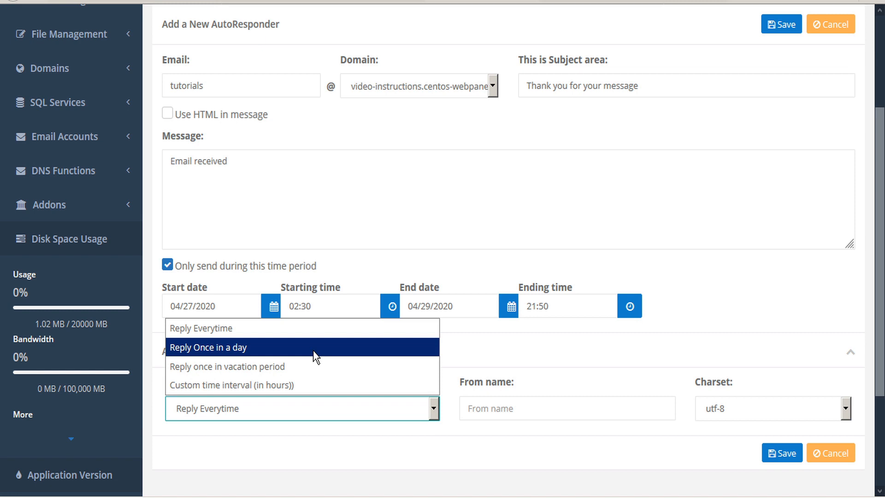
pyautogui.moveTo(324, 366)
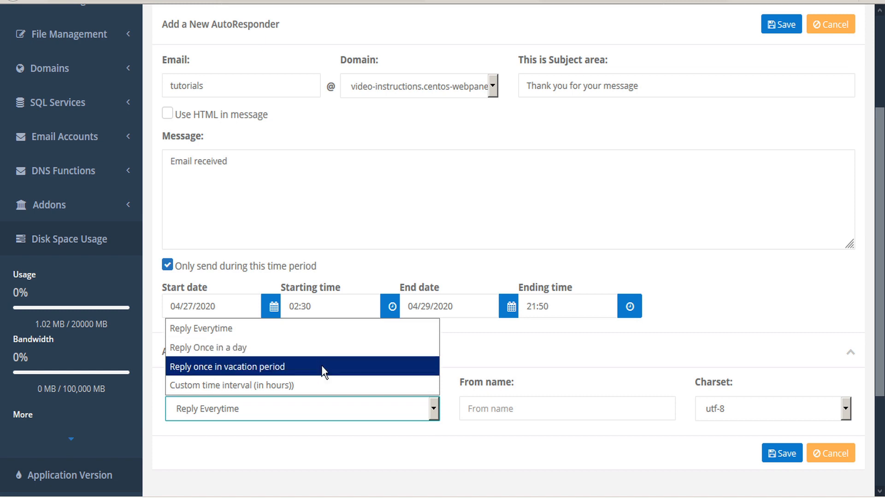
pyautogui.moveTo(329, 388)
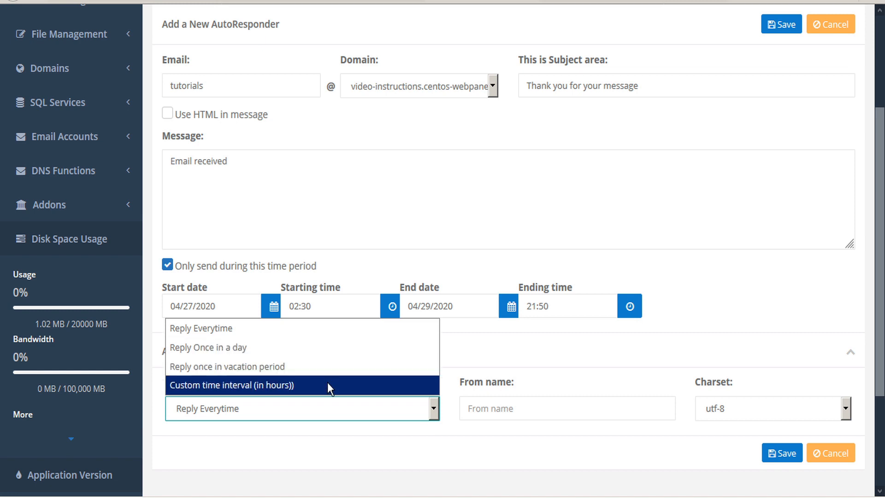
pyautogui.click(231, 385)
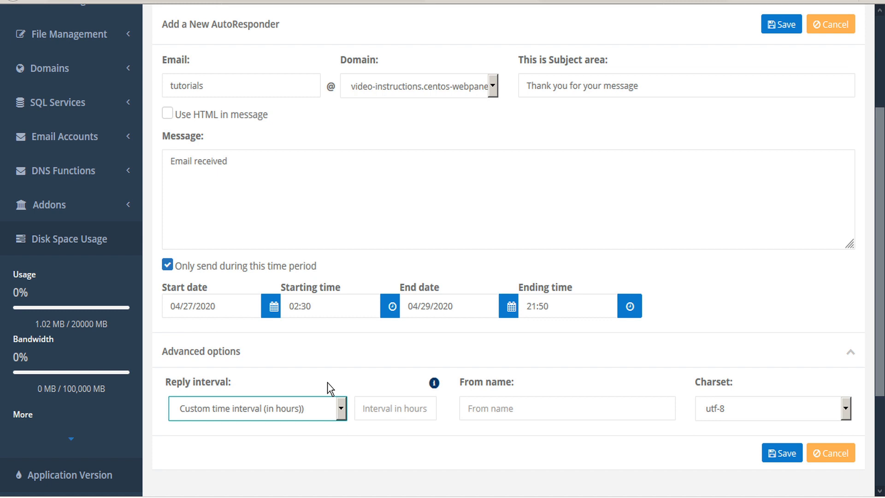
pyautogui.click(396, 408)
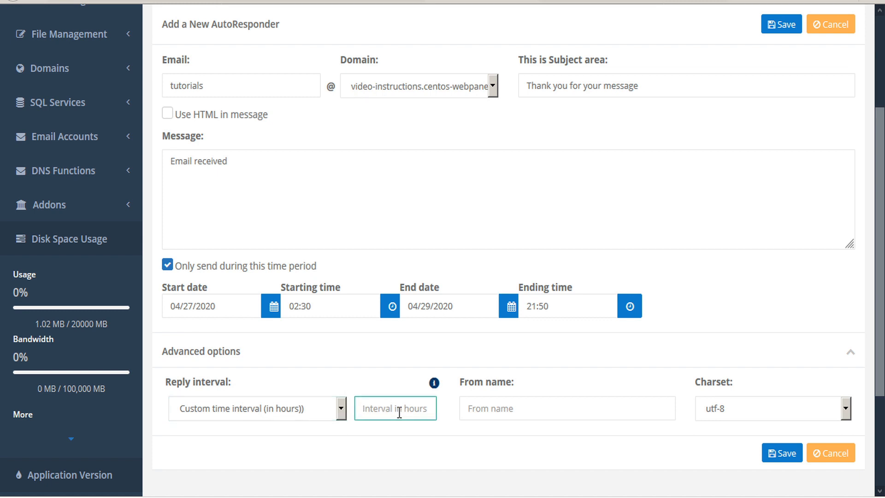
pyautogui.write('7')
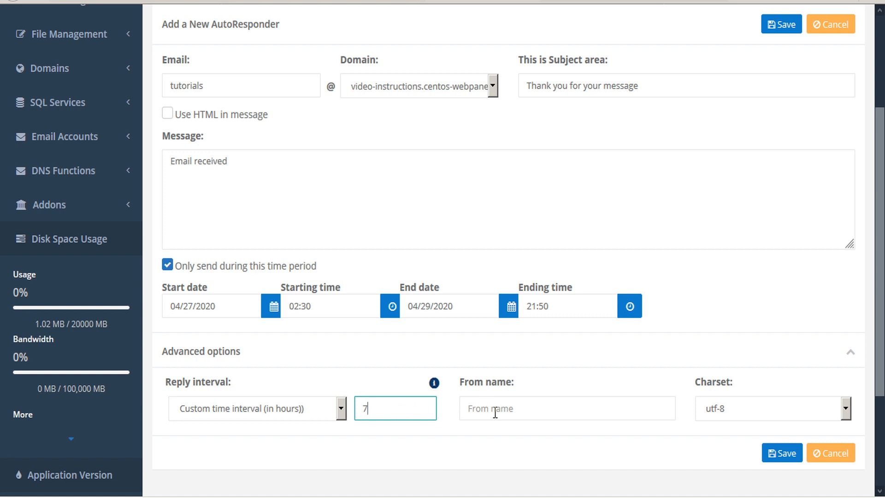
# - Set the From name to 'CWP Tutorials' and keep the utf-8 charset
pyautogui.click(566, 408)
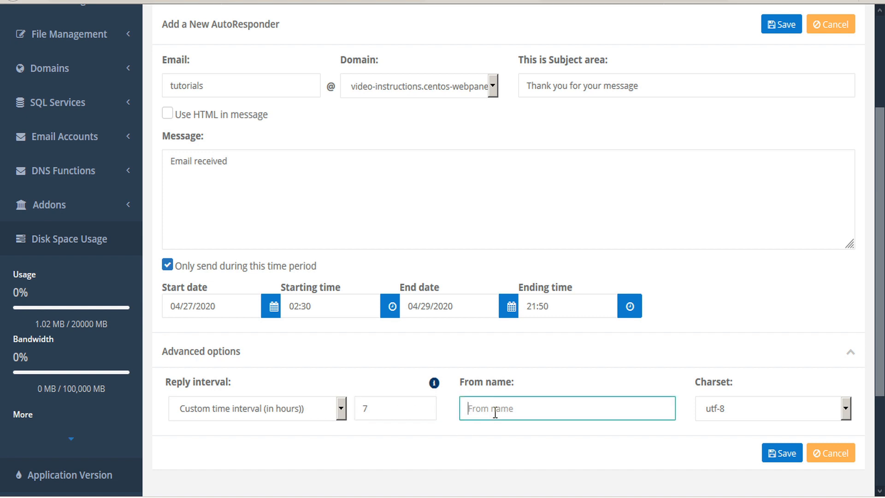
pyautogui.write('CWP')
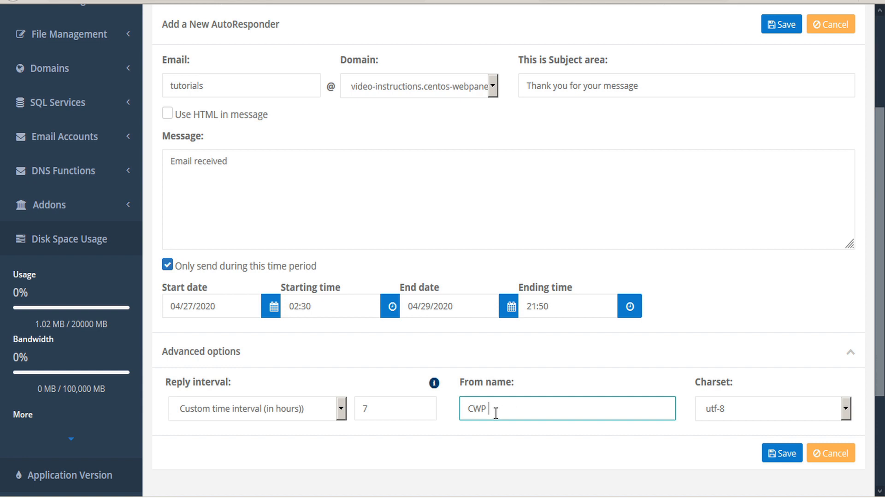
pyautogui.write('Tutorials')
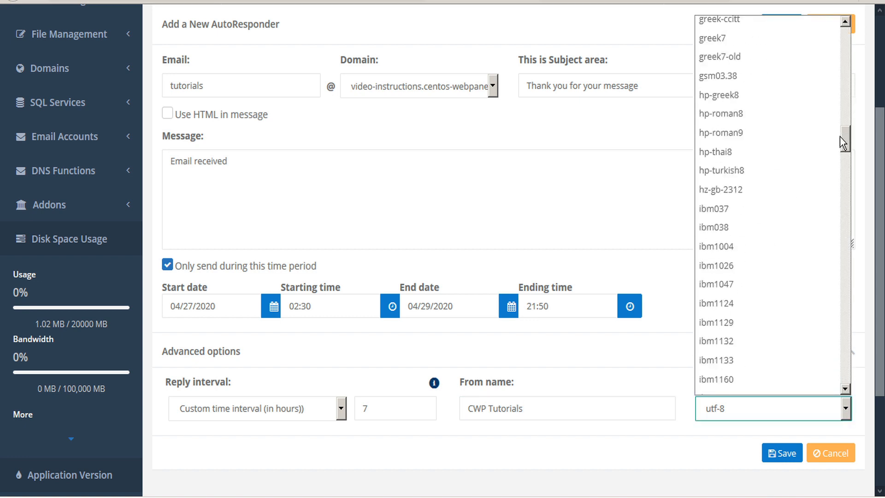
pyautogui.scroll(-3)
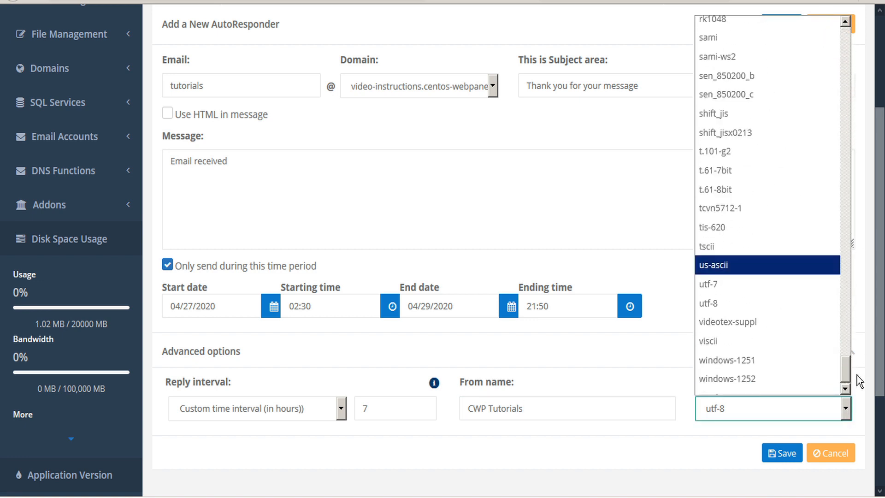
pyautogui.click(708, 303)
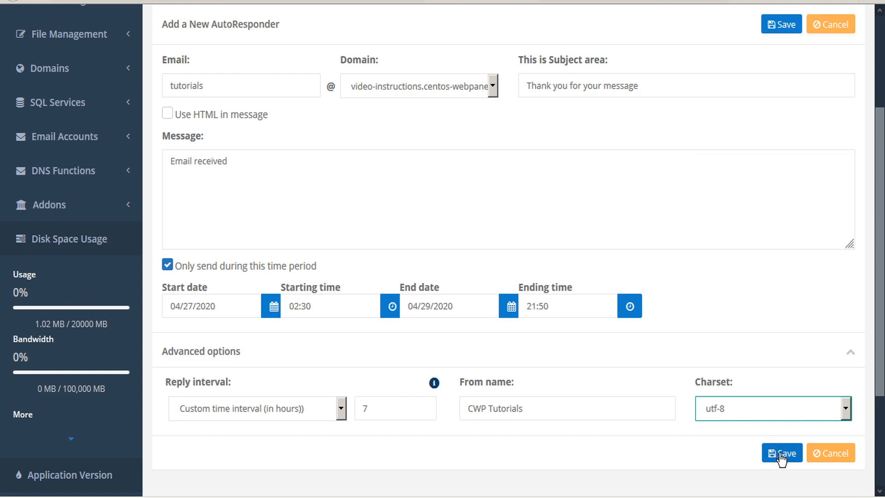
# - Save the tutorials autoresponder so the list shows 2 of 10 auto responders
pyautogui.click(782, 453)
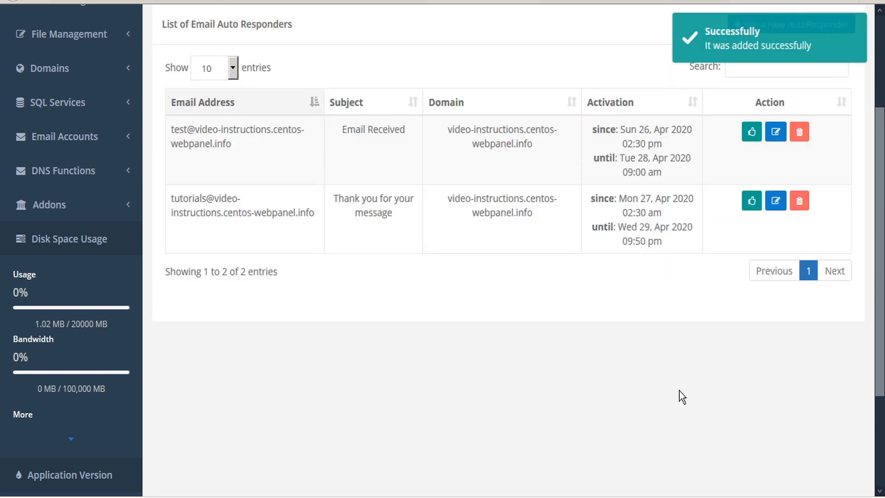
pyautogui.moveTo(510, 283)
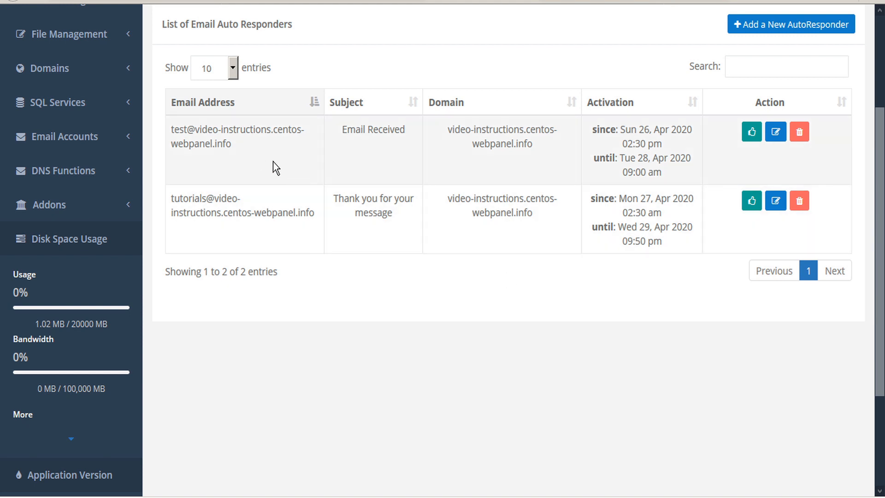
pyautogui.scroll(3)
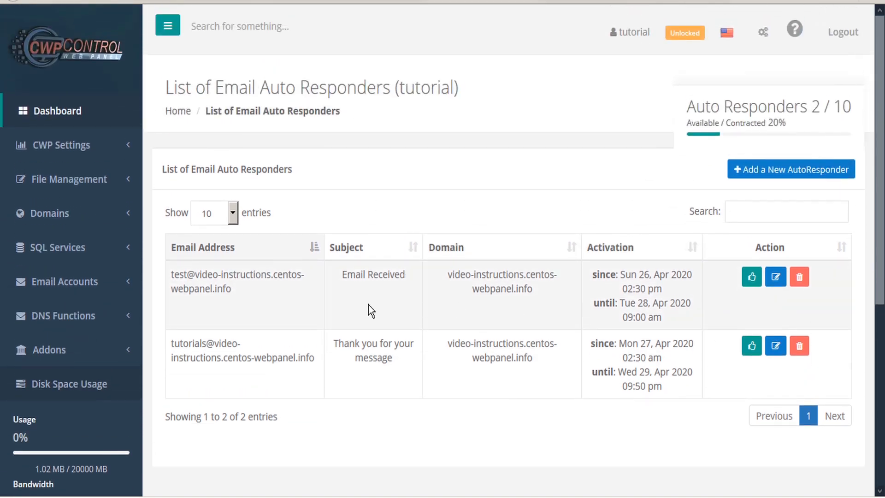